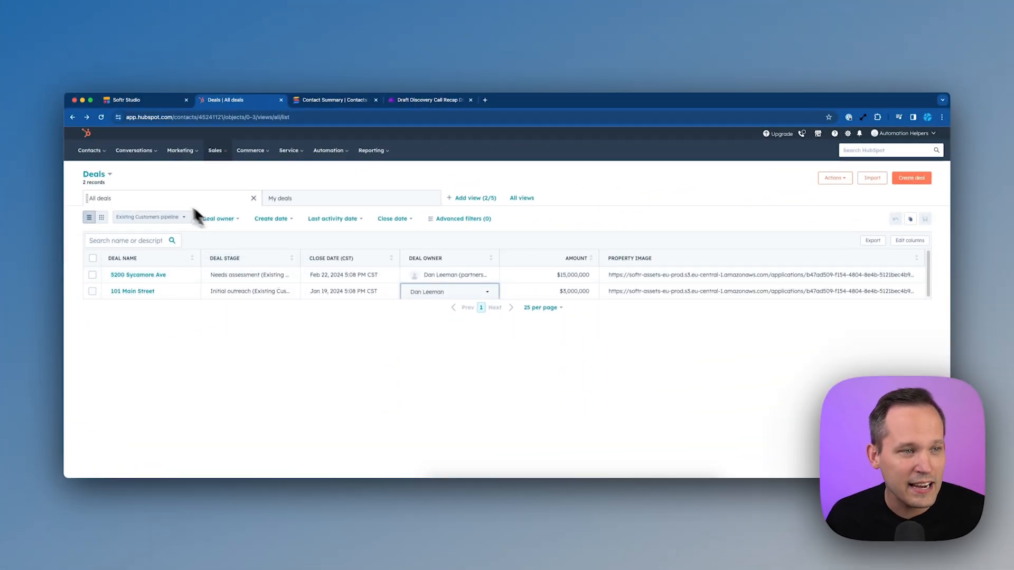
mouse_move(227, 309)
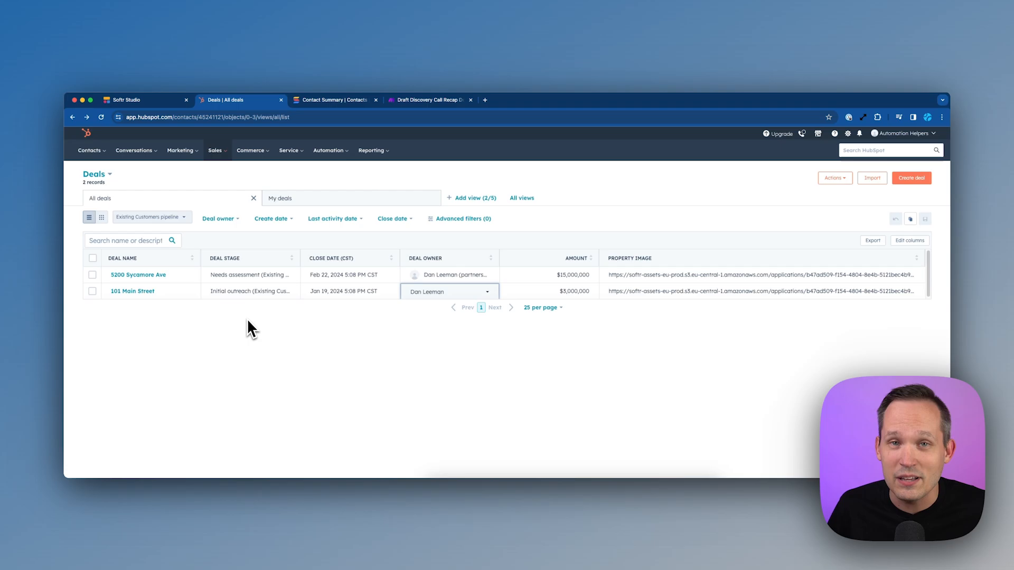
Step: Switch from the HubSpot deals list to the Softr Studio dashboard
left_click(127, 99)
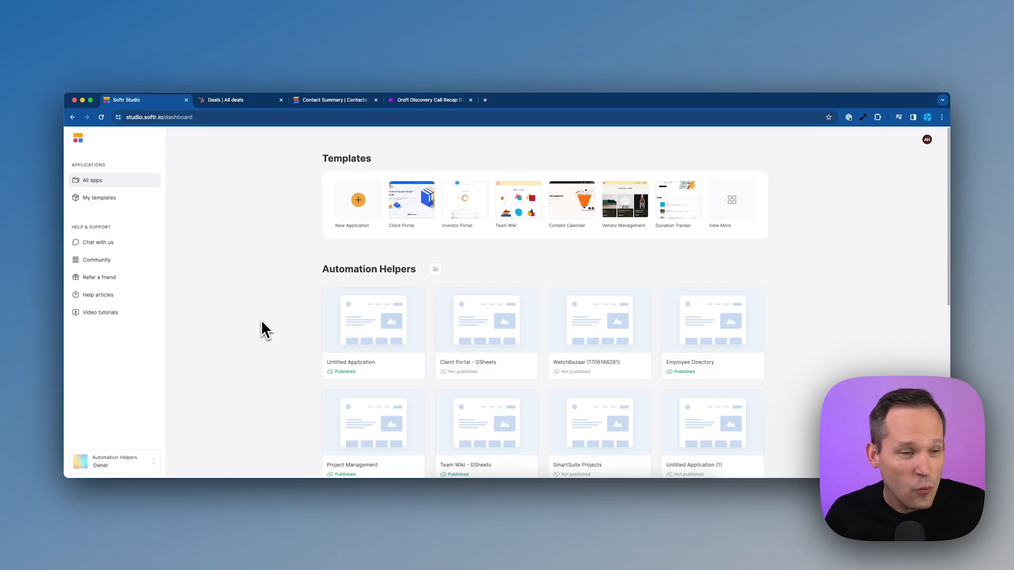
Step: Connect HubSpot as a workspace data source from the Data sources menu
left_click(114, 462)
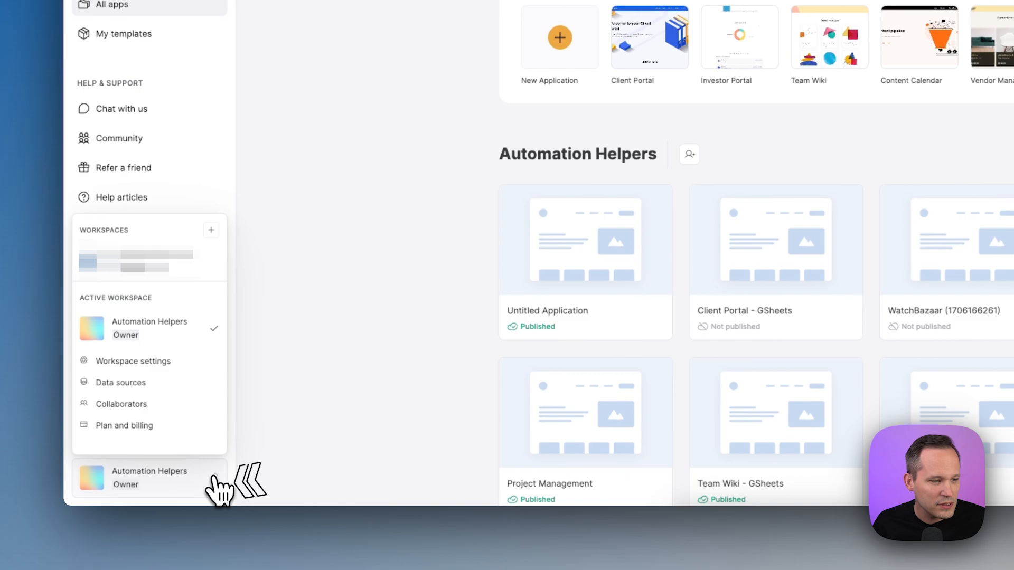
left_click(121, 382)
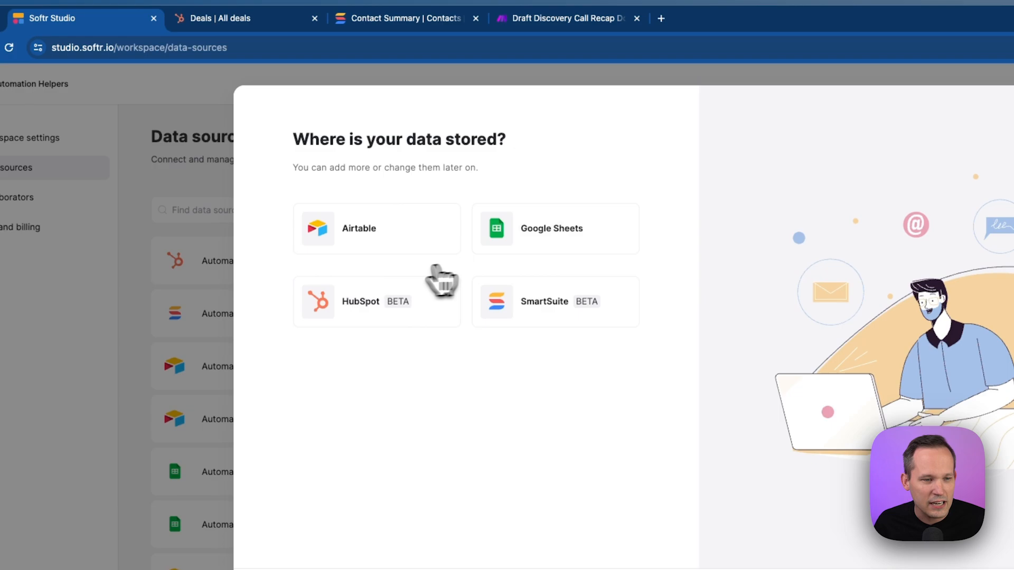
left_click(373, 302)
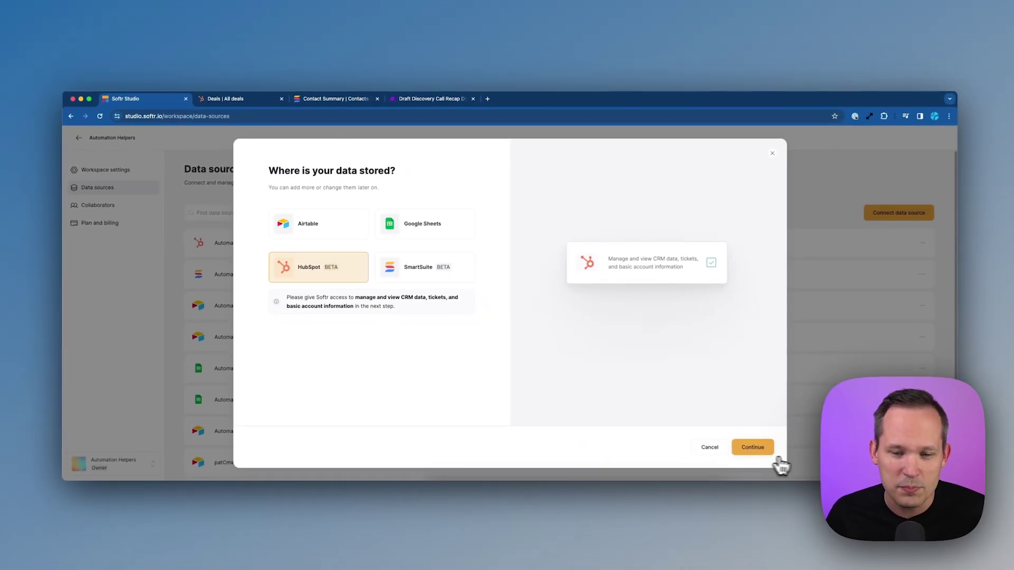
left_click(752, 448)
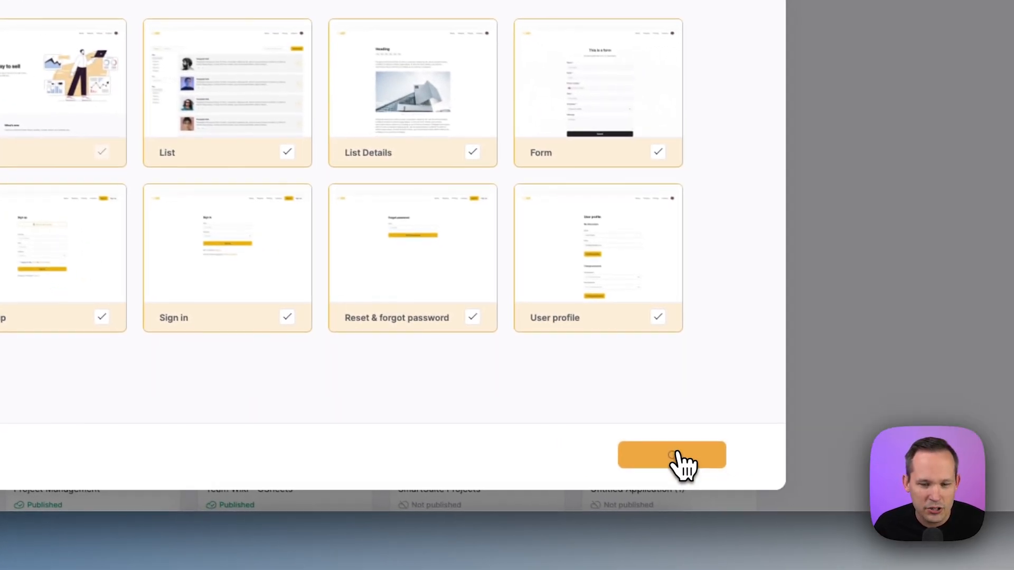
Step: Create the Real Estate Client Portal app and browse its Dynamic and Static blocks
left_click(672, 454)
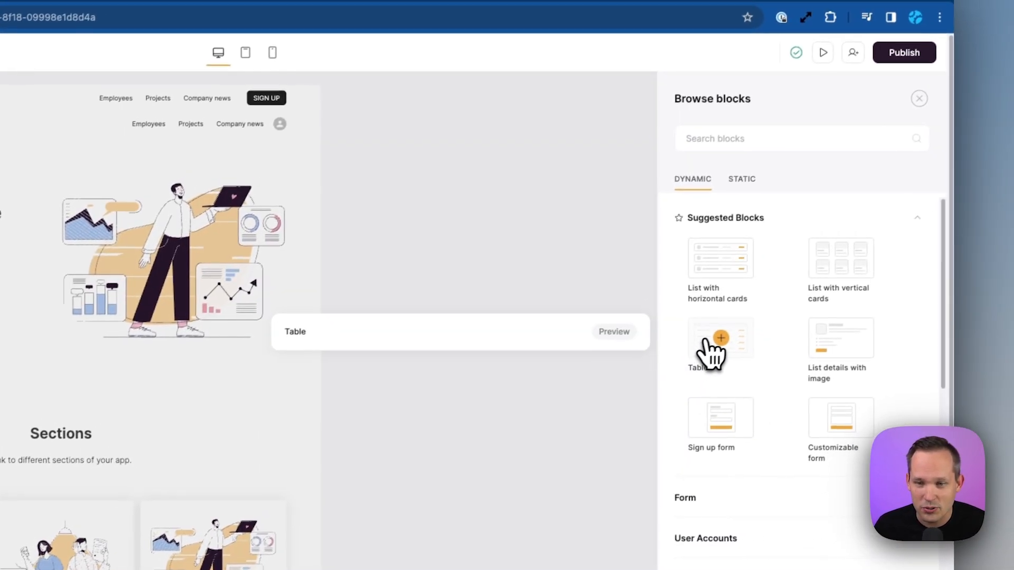
mouse_move(714, 231)
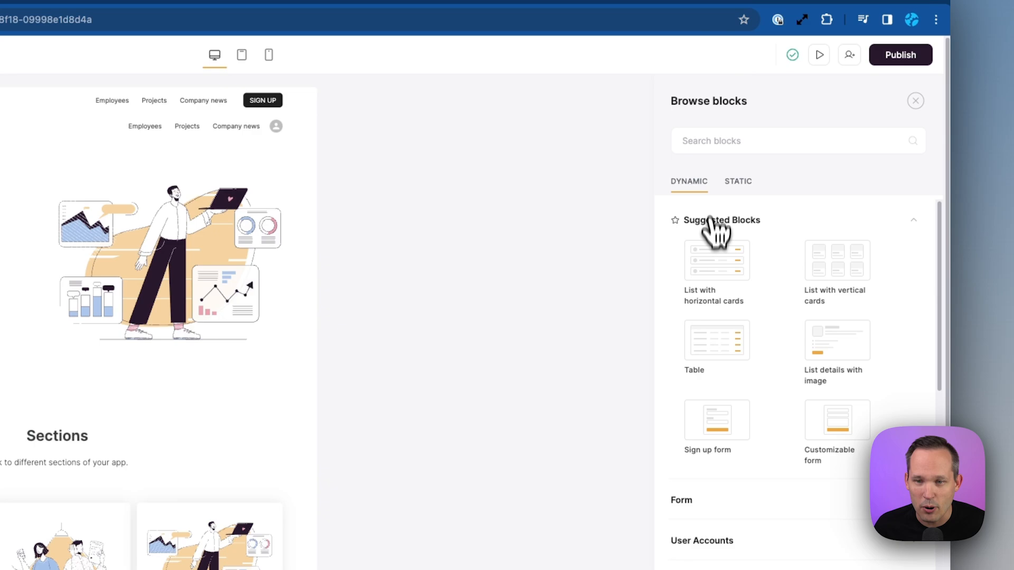
left_click(739, 181)
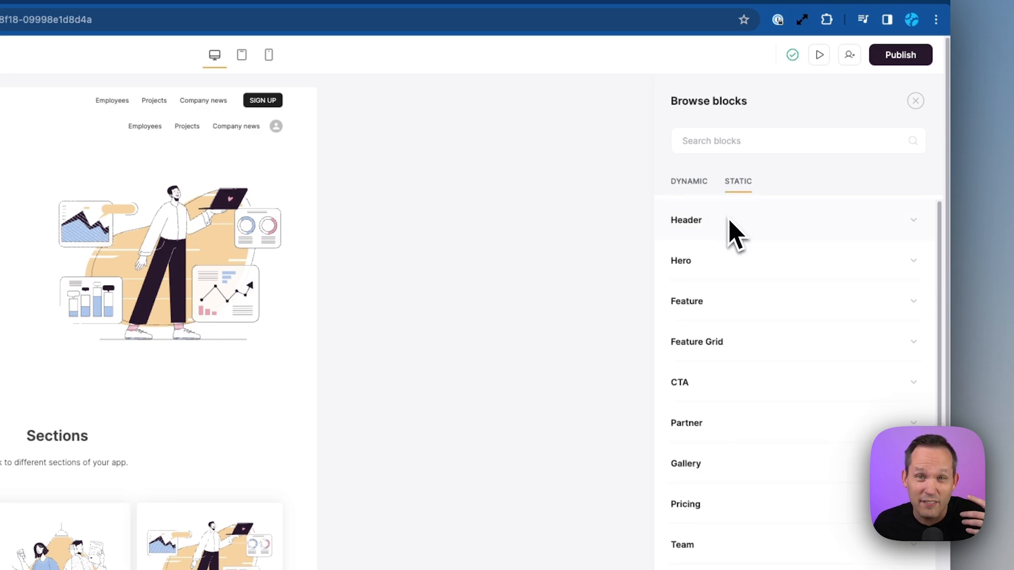
left_click(688, 181)
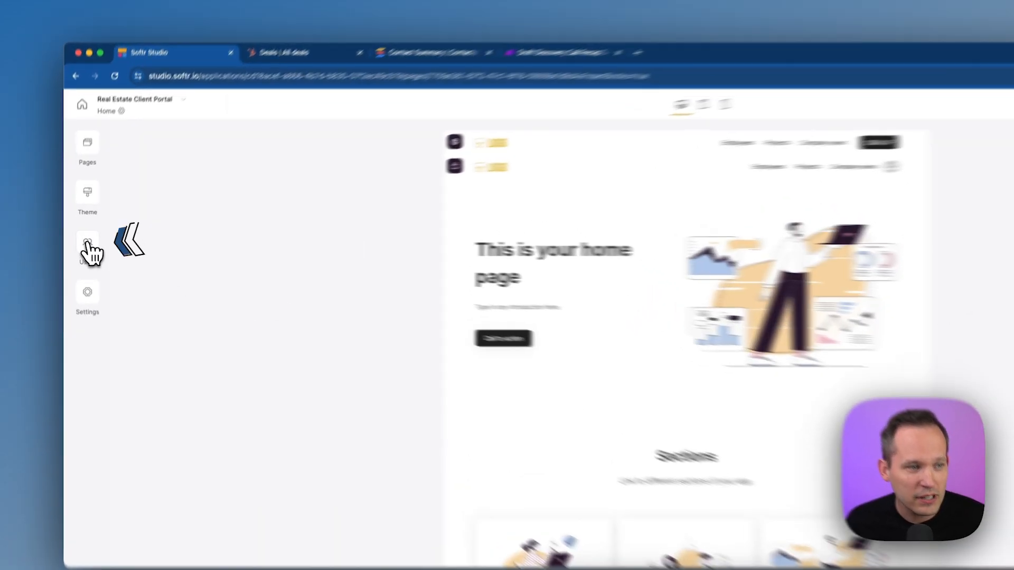
left_click(87, 243)
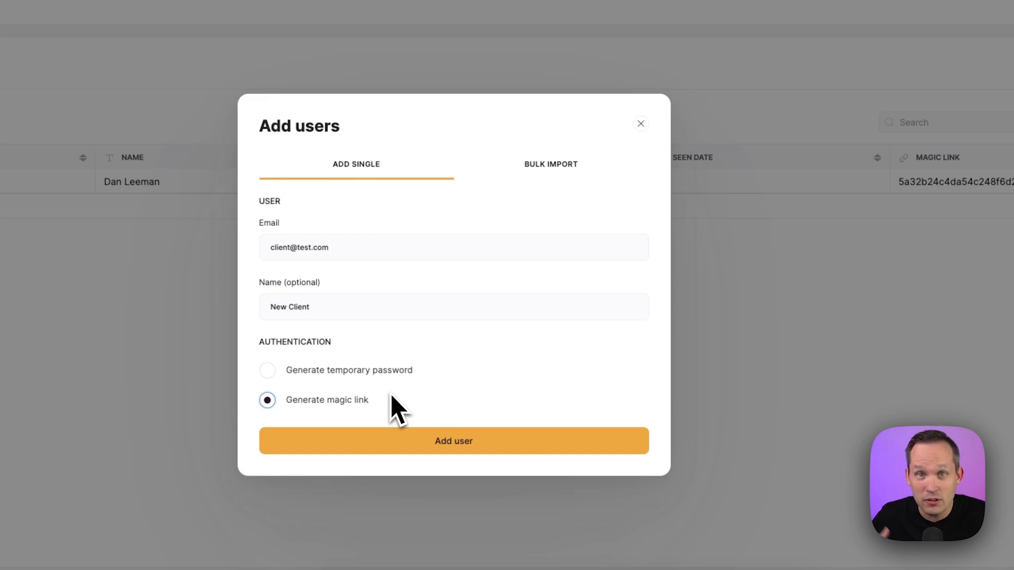
left_click(453, 441)
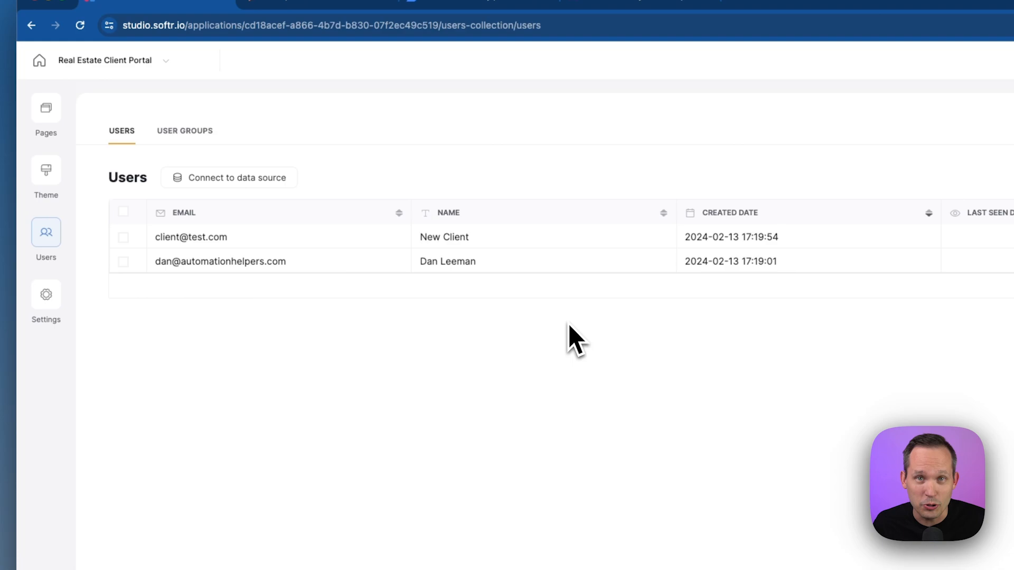
Step: Create a user group named Admin
left_click(184, 131)
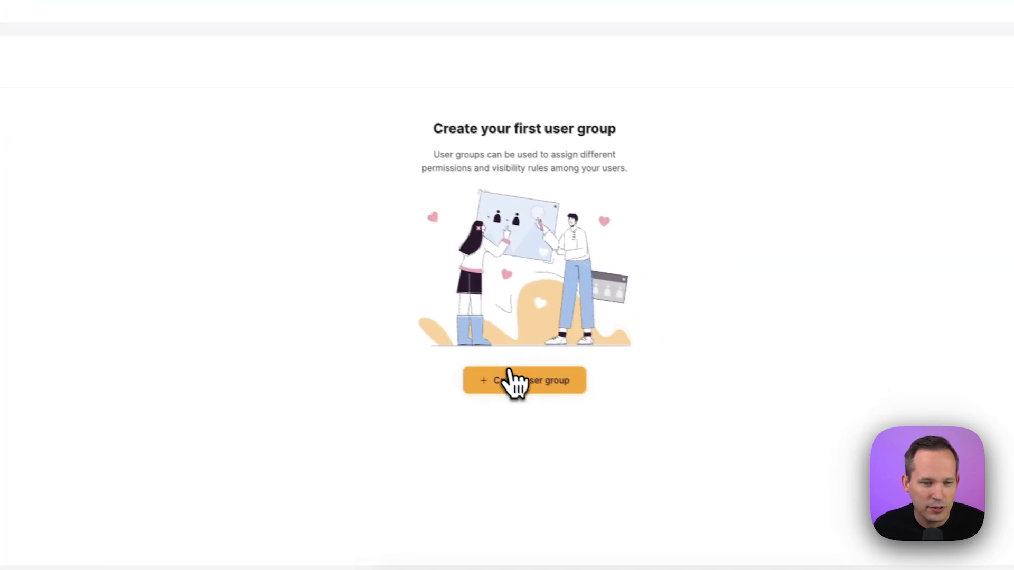
left_click(524, 380)
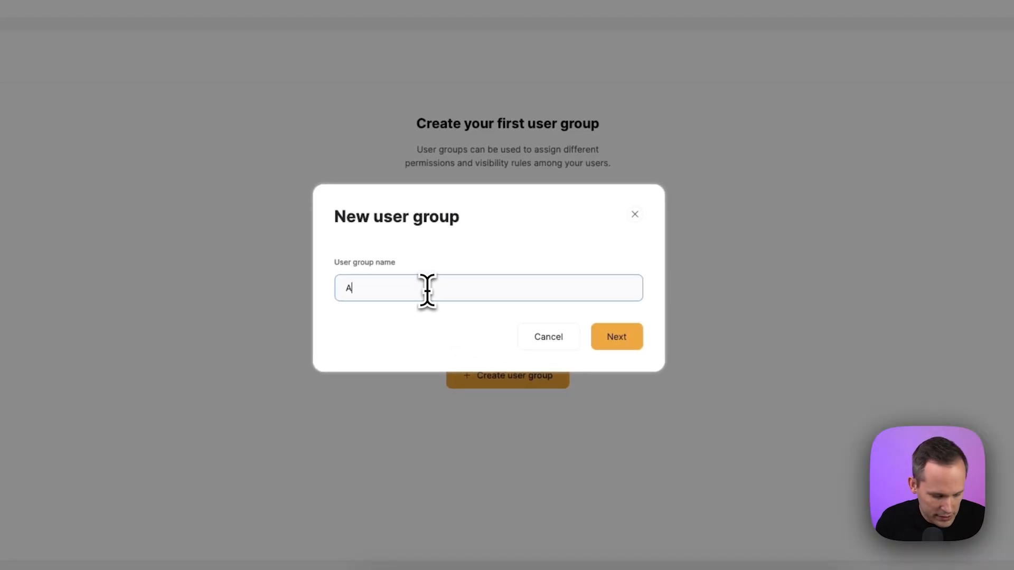
type("dmin")
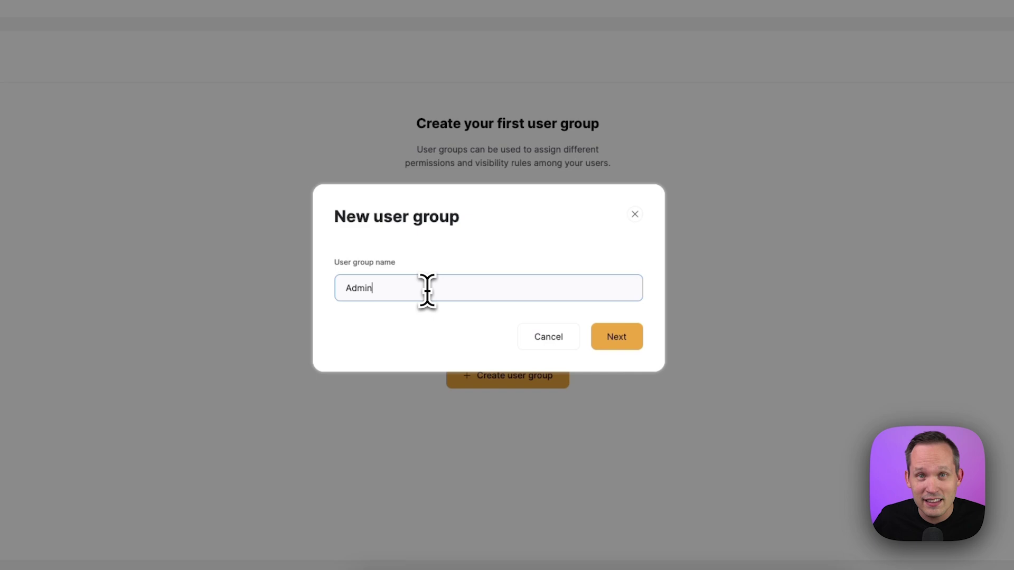
left_click(617, 337)
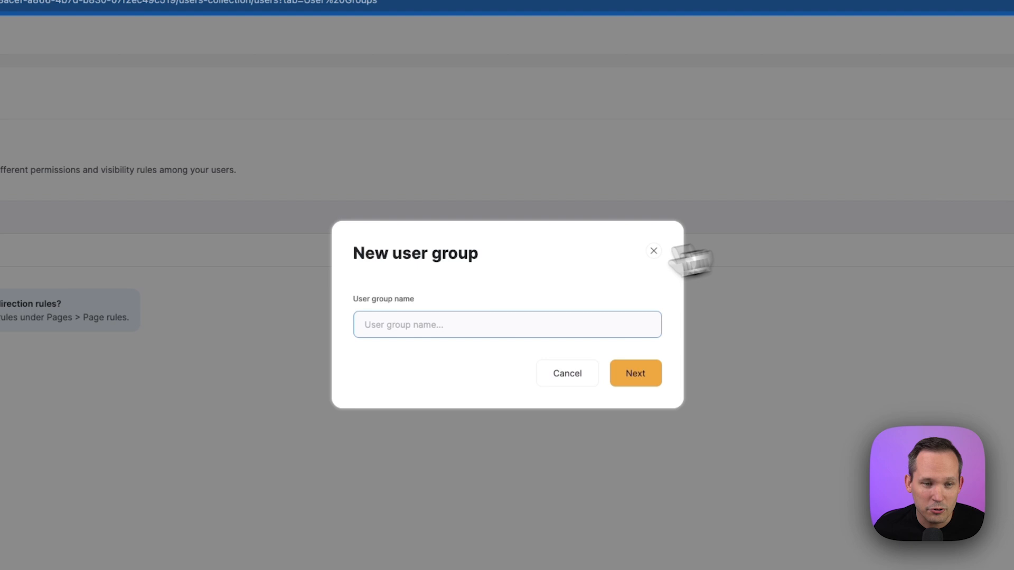
Step: Create a Clients user group with New Client as a member and save it
type("Clients")
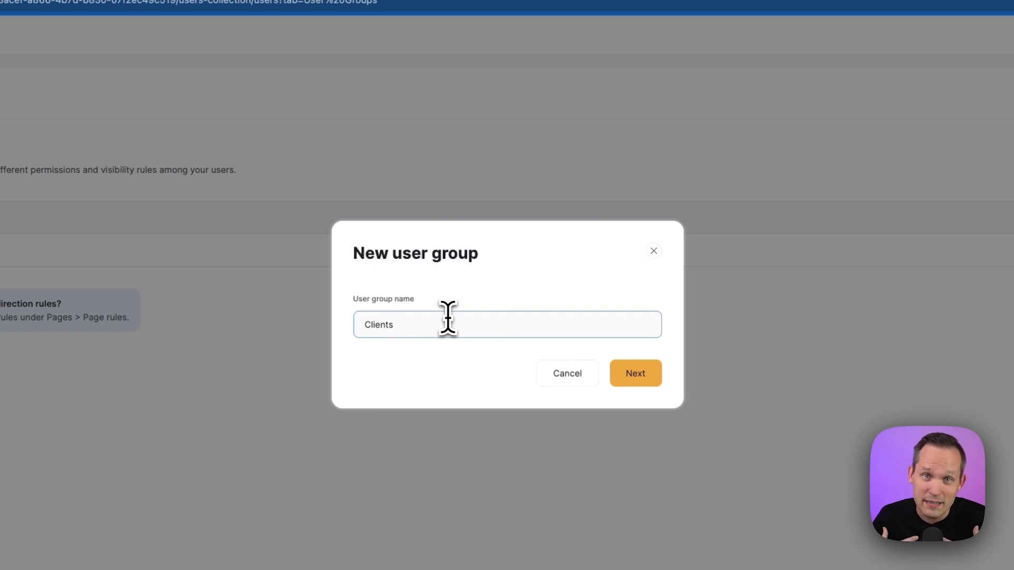
left_click(635, 374)
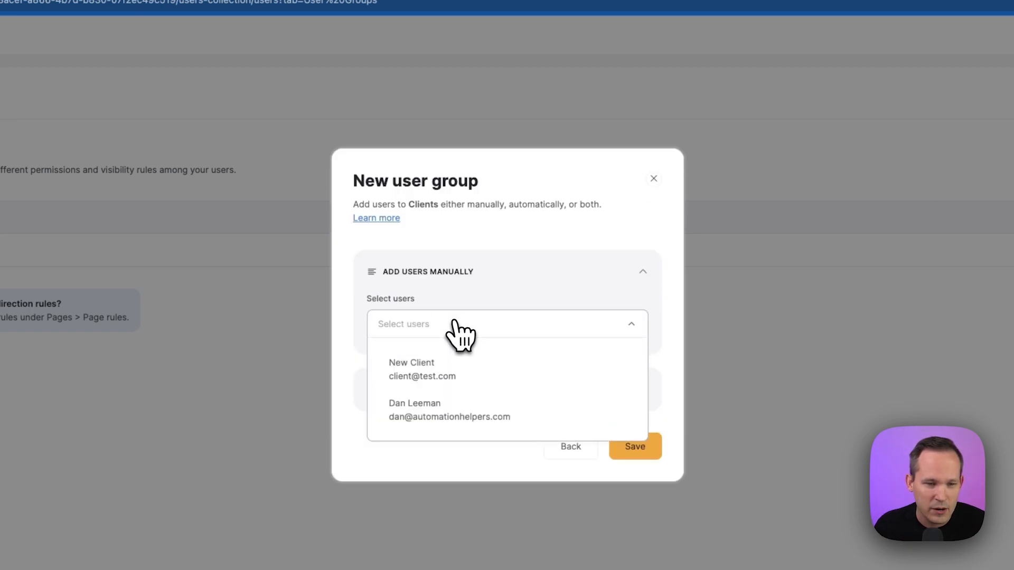
left_click(412, 370)
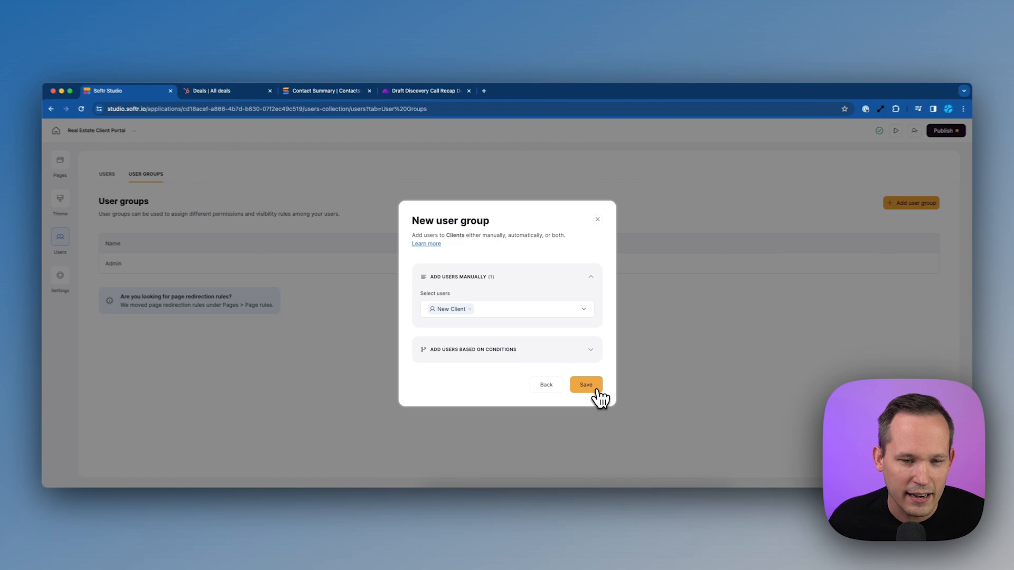
left_click(586, 384)
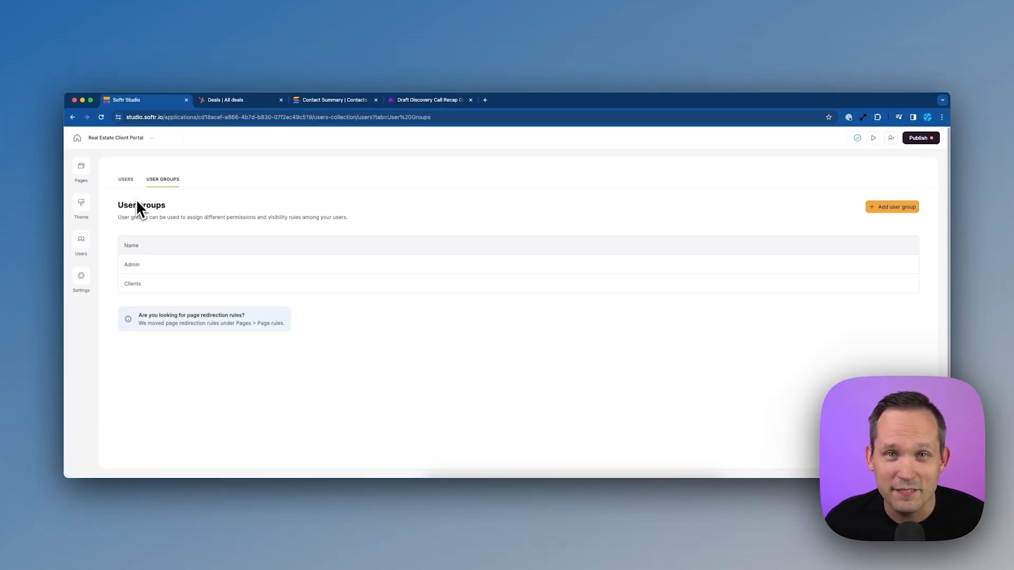
Step: Open the List page from the Pages sidebar for editing
left_click(82, 166)
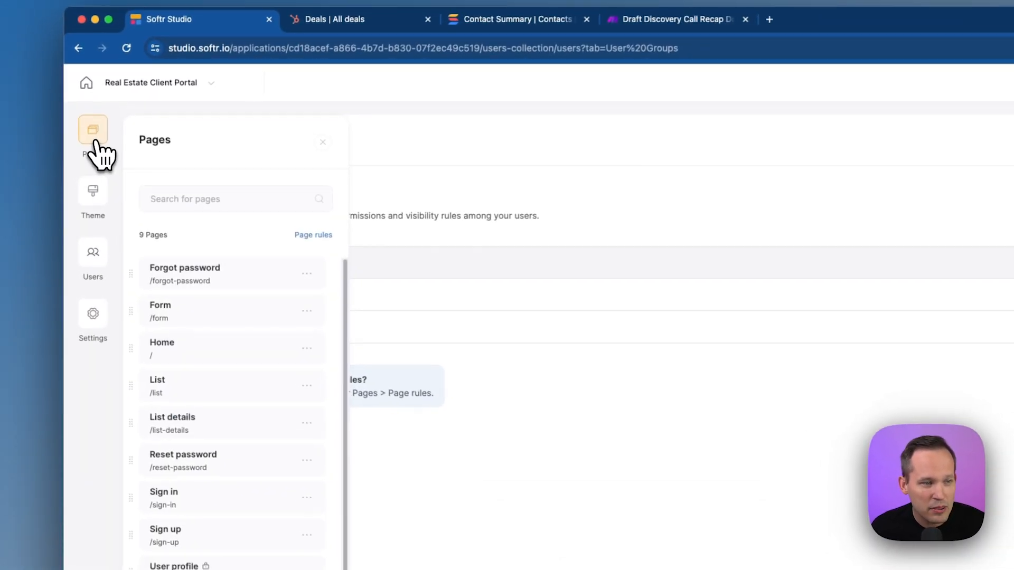
mouse_move(210, 391)
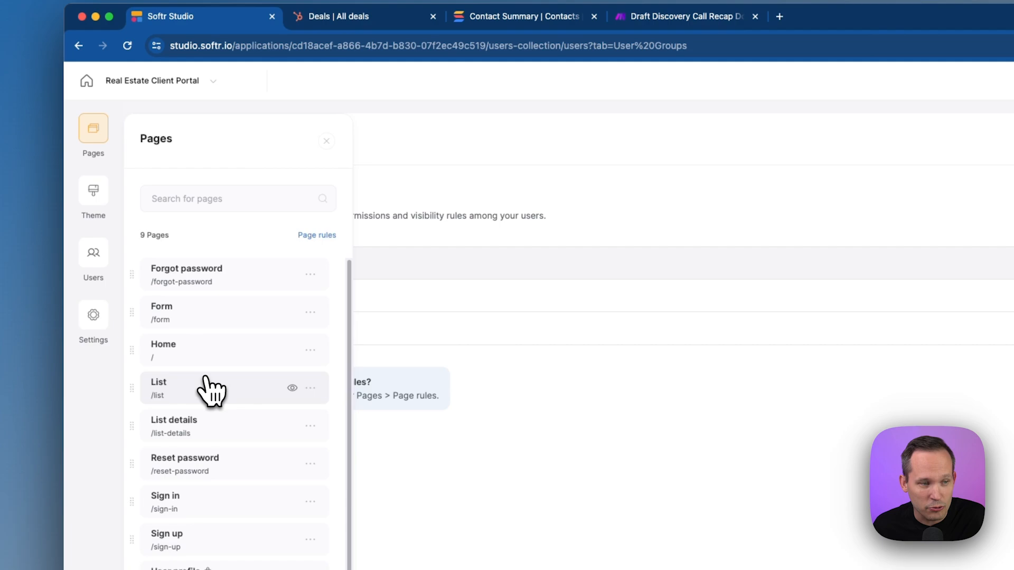
left_click(184, 388)
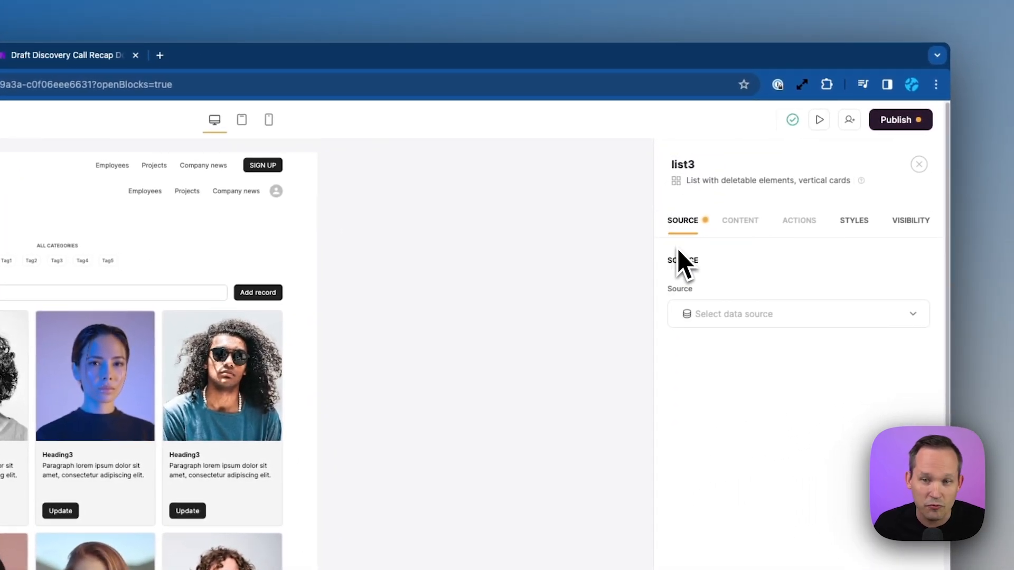
Step: Set the list3 block's source to HubSpot with Deals as its object
scroll("down", 3)
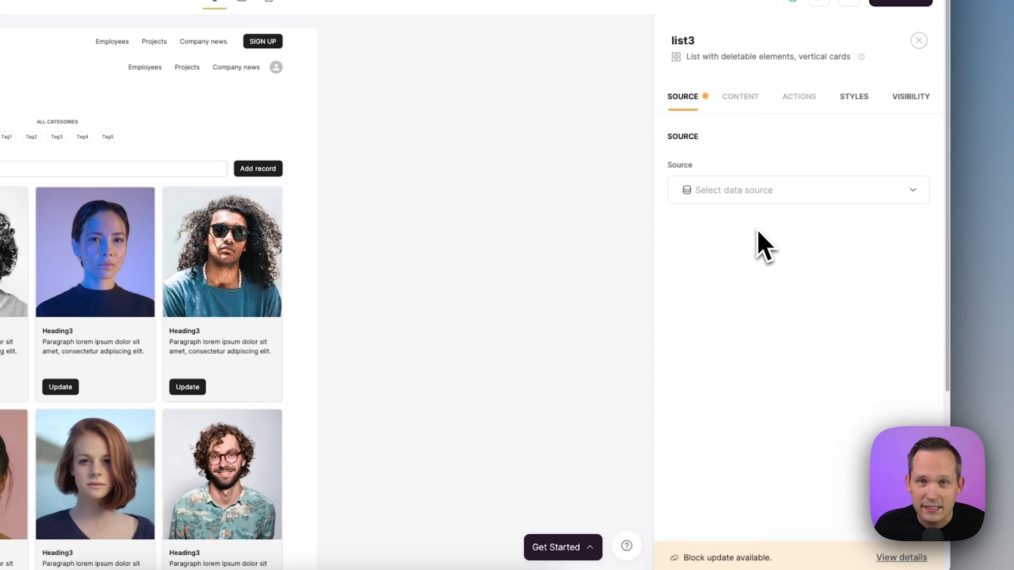
left_click(798, 190)
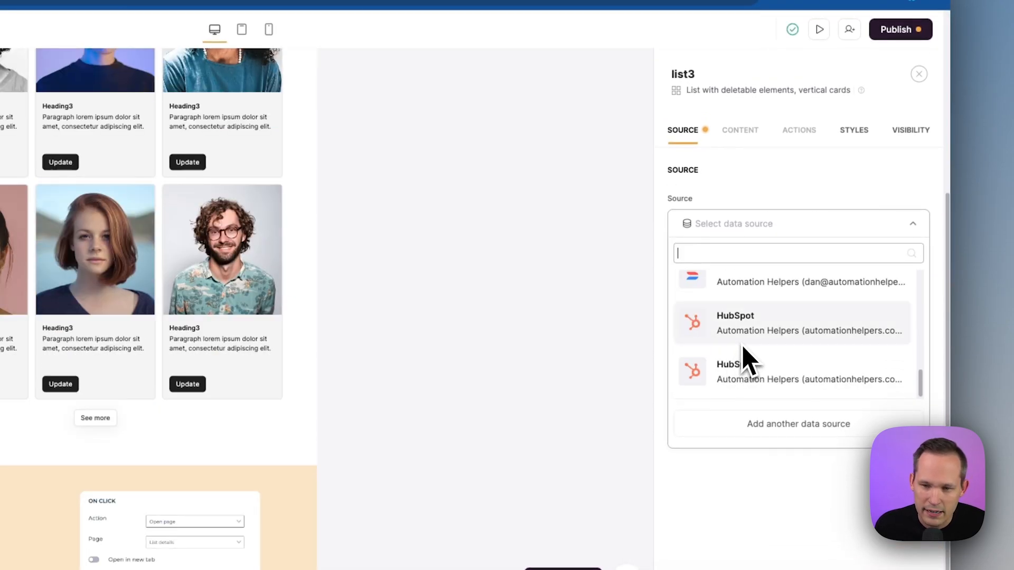
left_click(756, 323)
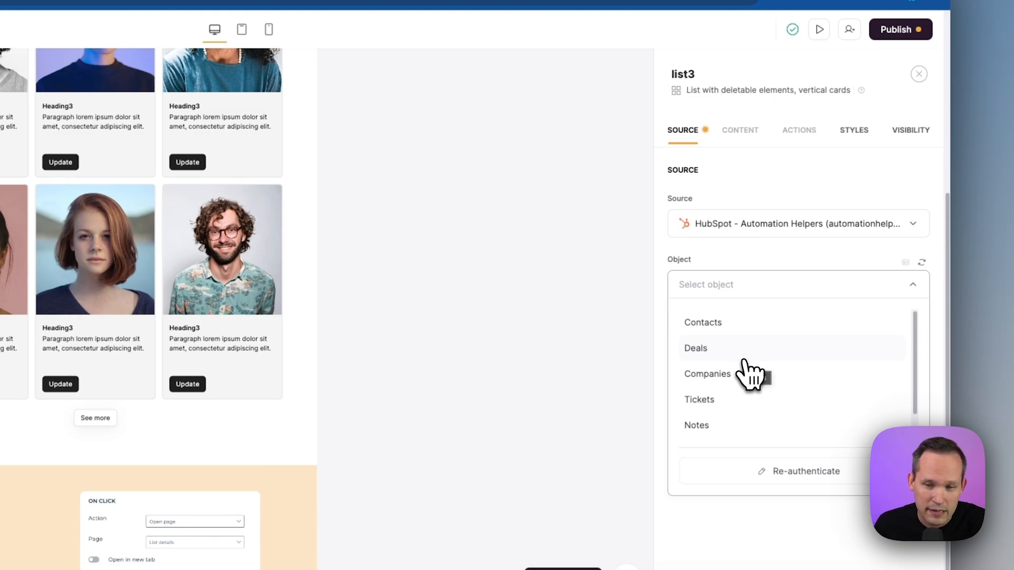
scroll("down", 3)
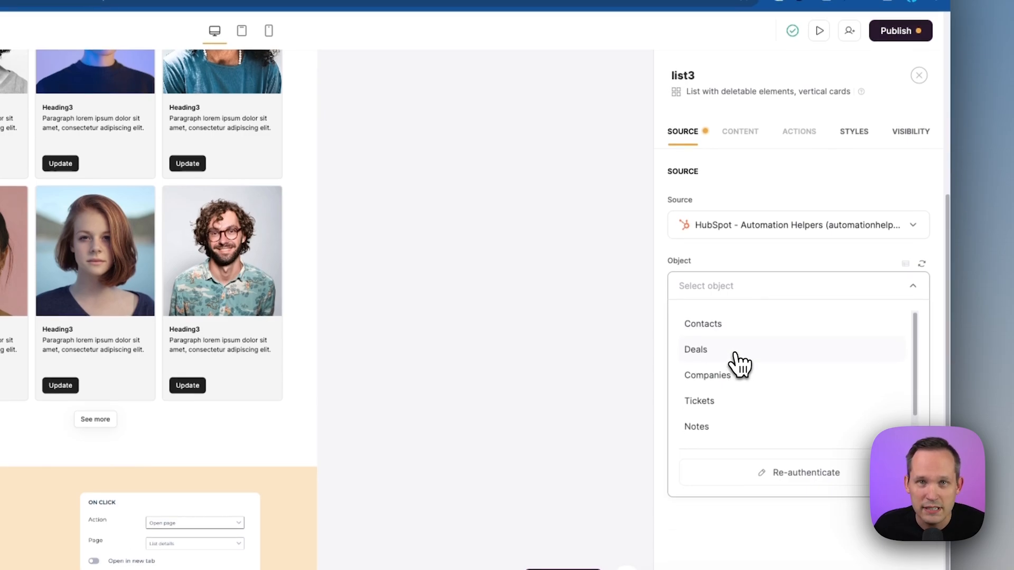
left_click(695, 350)
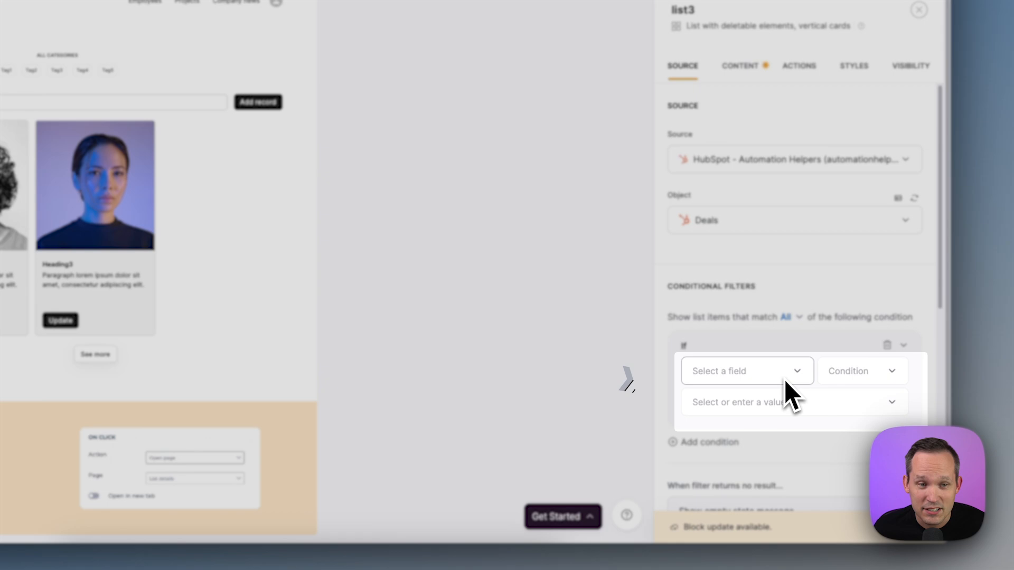
mouse_move(556, 300)
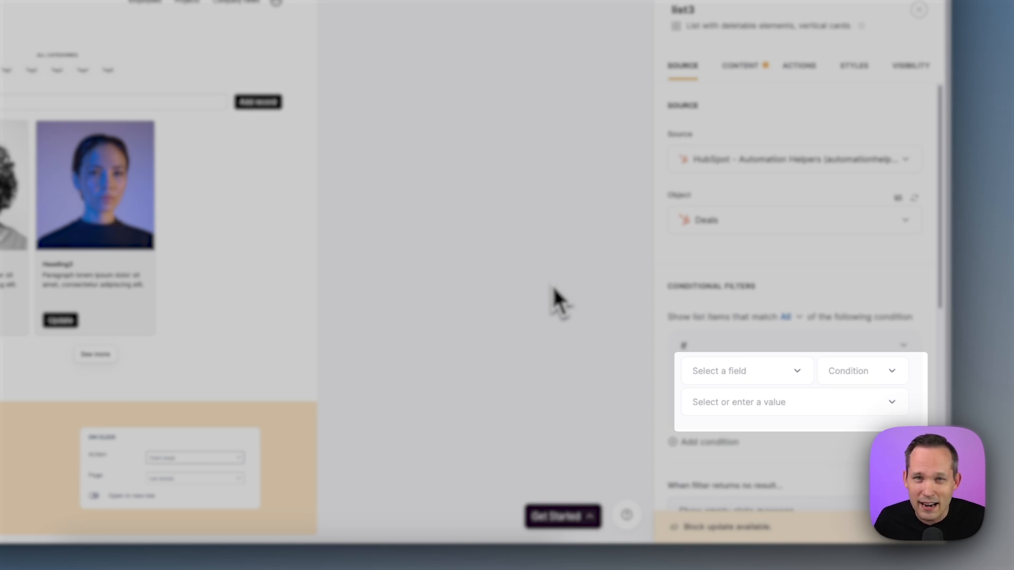
mouse_move(567, 309)
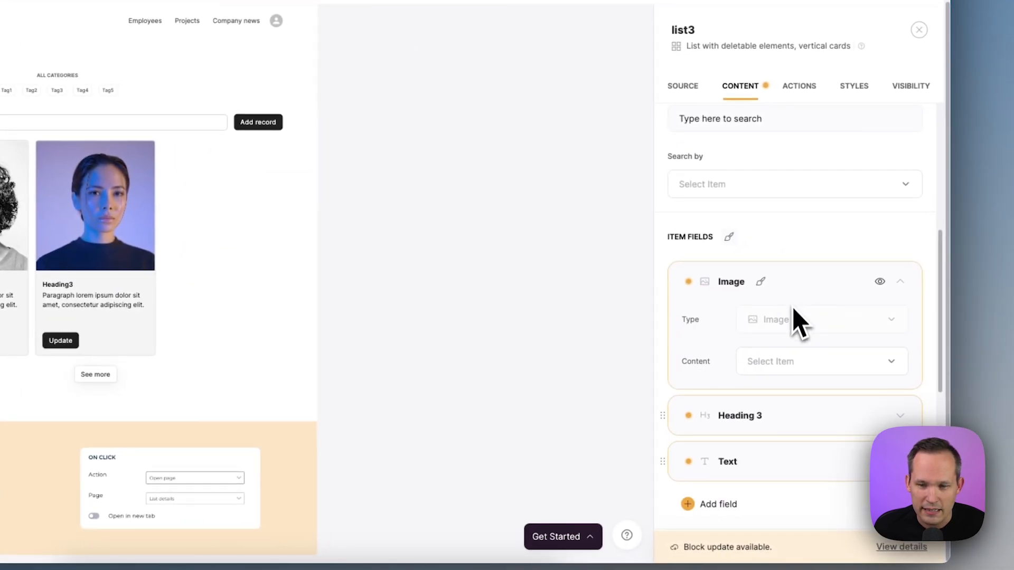
Step: Map the card image to Property Image and the heading to Deal Name
left_click(822, 361)
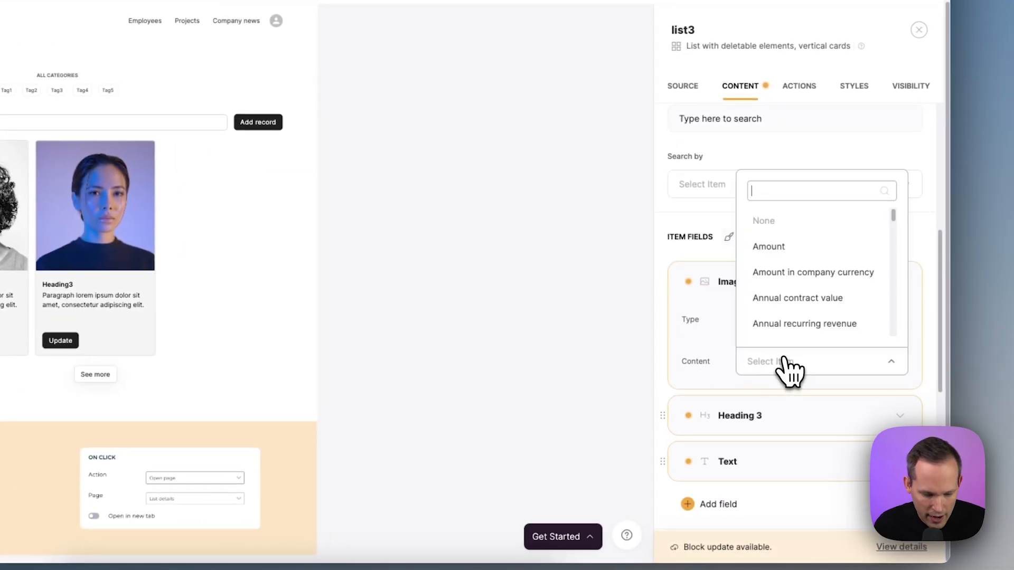
type("ima")
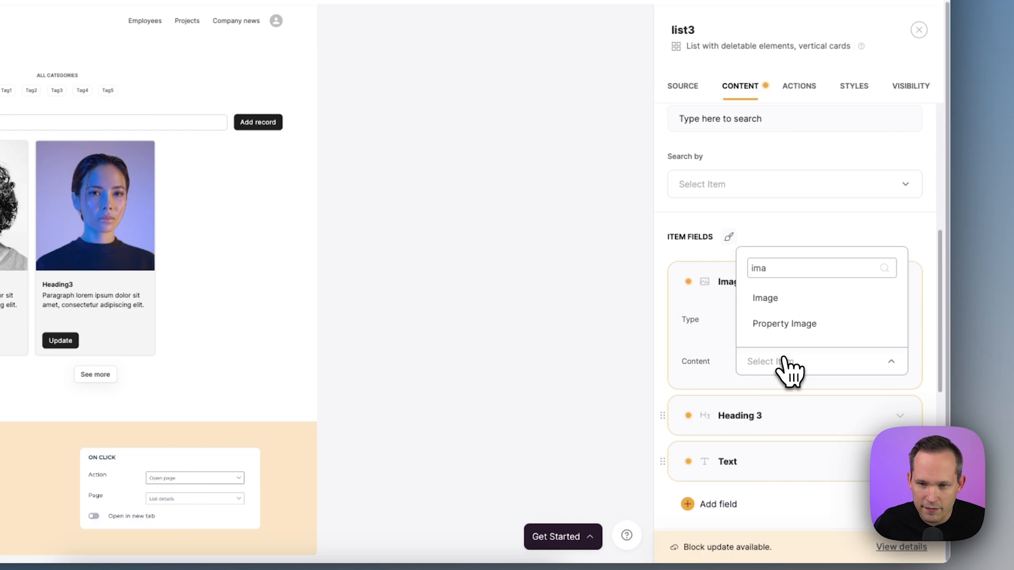
left_click(784, 324)
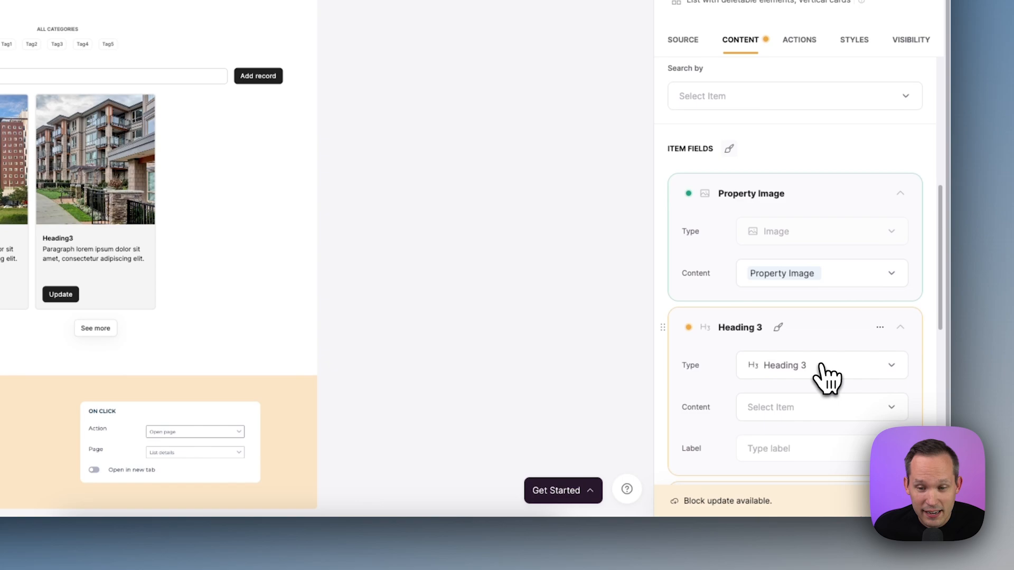
left_click(822, 408)
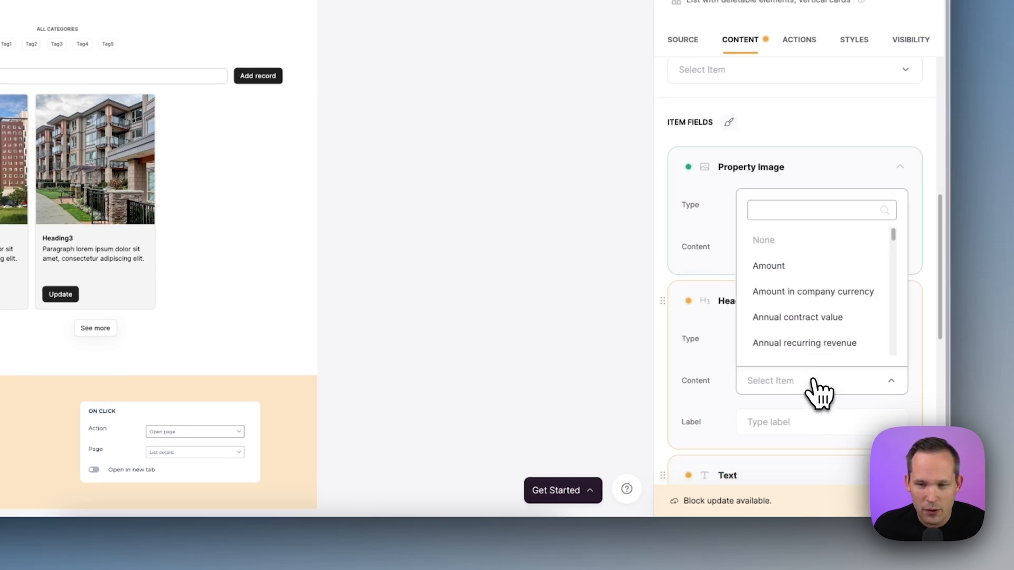
type("deal")
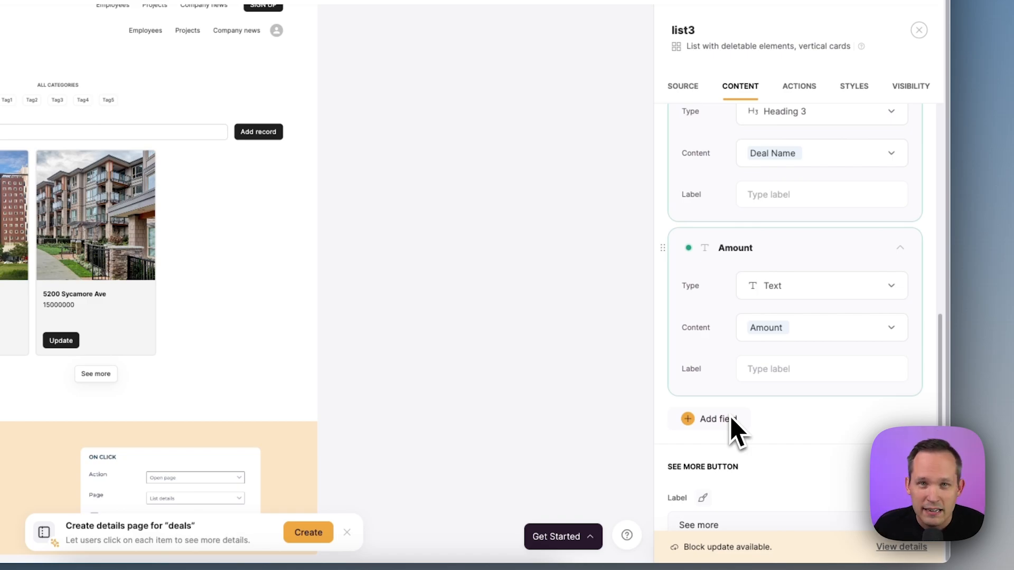
Step: Restrict the Add record button's visibility to logged-in users in the Admin group
left_click(798, 86)
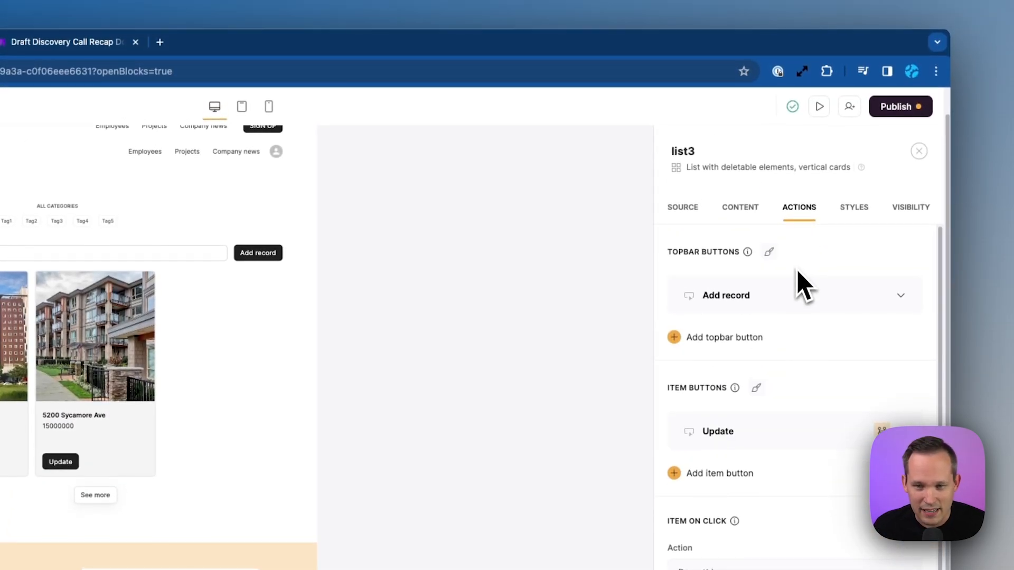
mouse_move(640, 308)
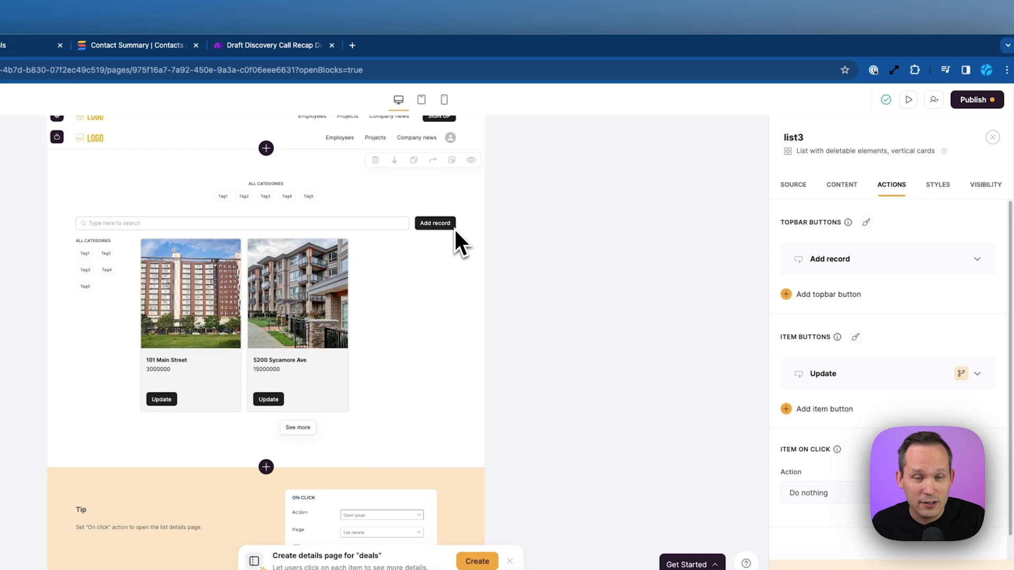
mouse_move(529, 283)
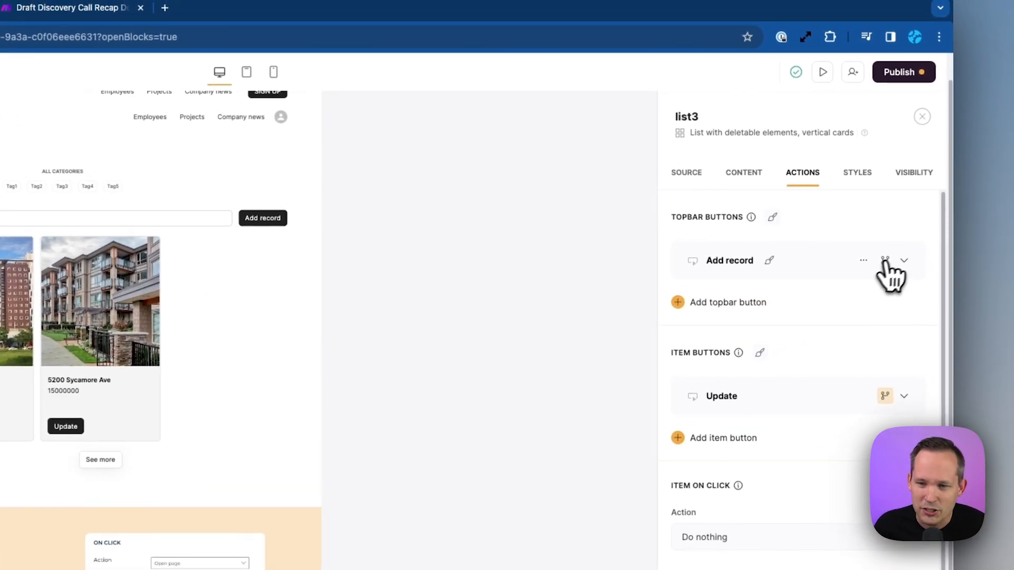
mouse_move(882, 262)
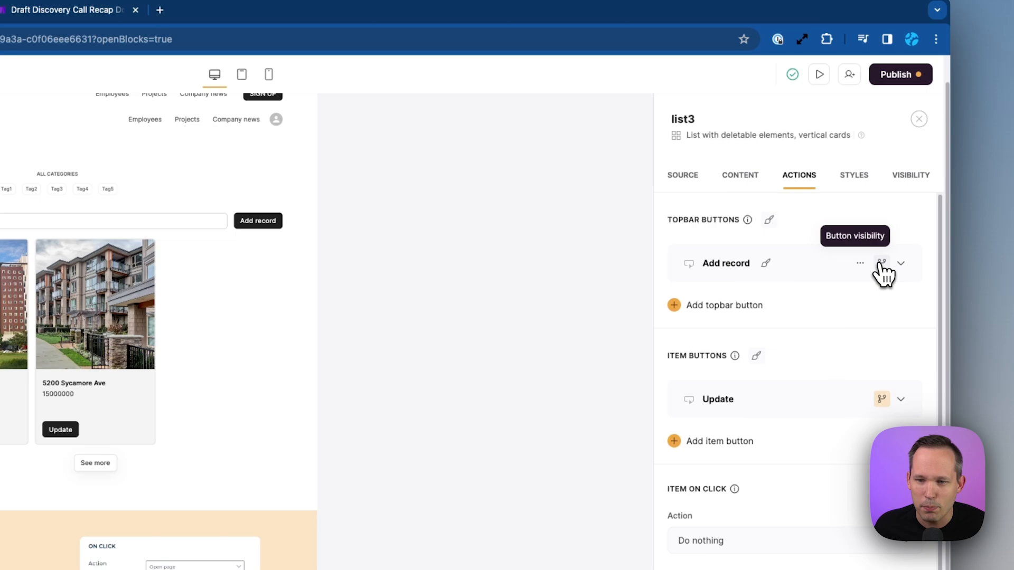
left_click(881, 263)
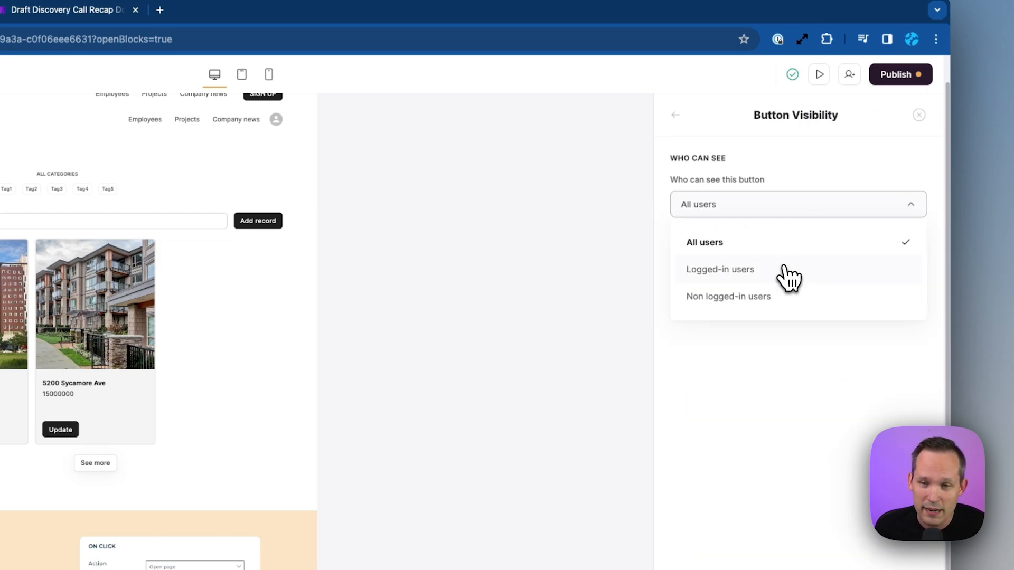
left_click(721, 271)
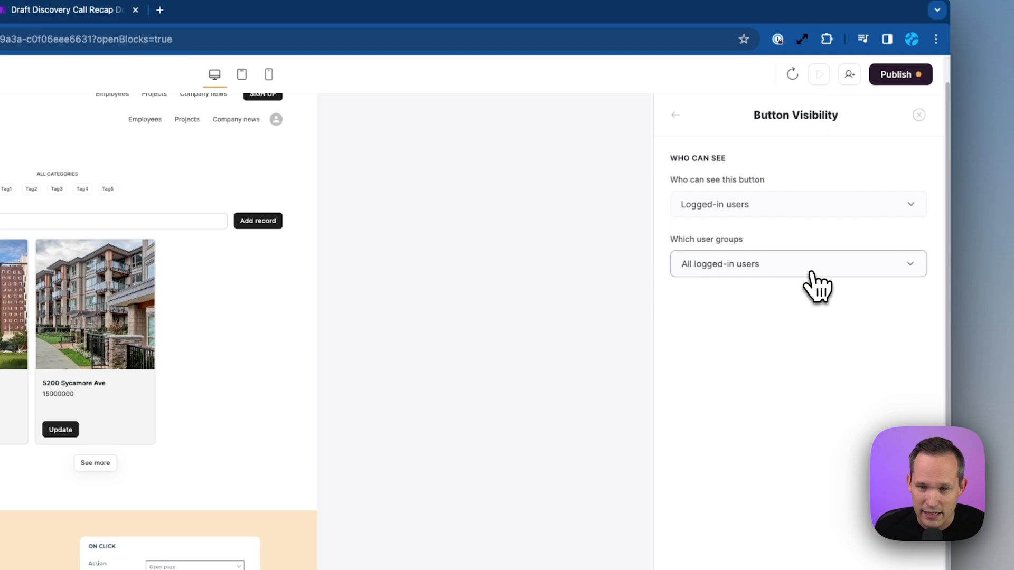
left_click(798, 264)
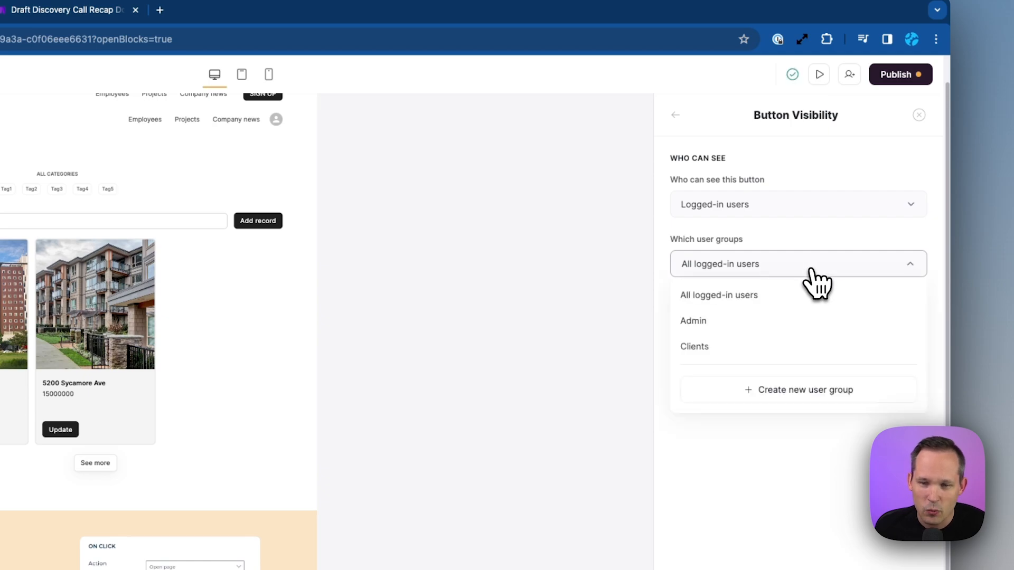
left_click(693, 321)
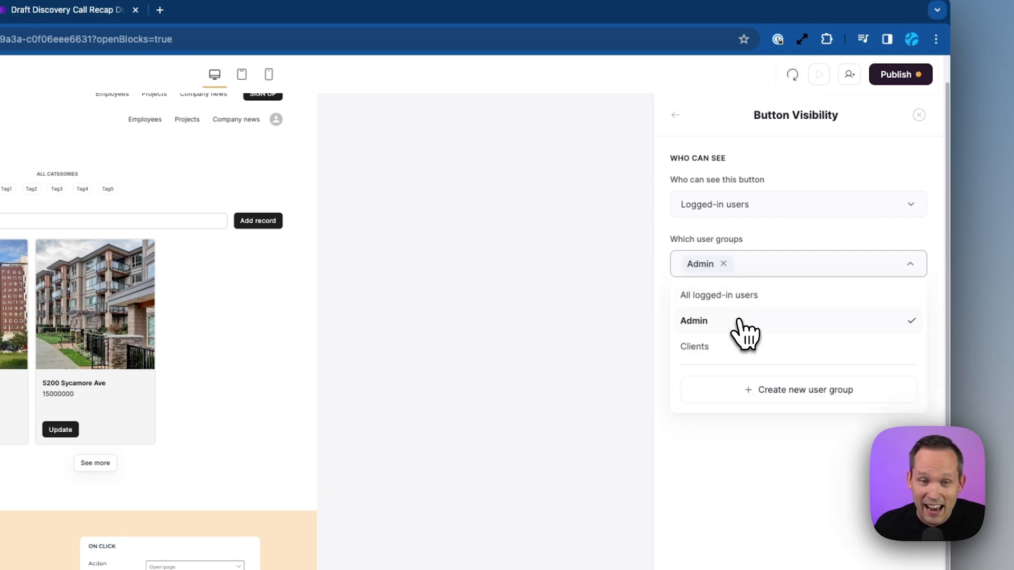
left_click(694, 321)
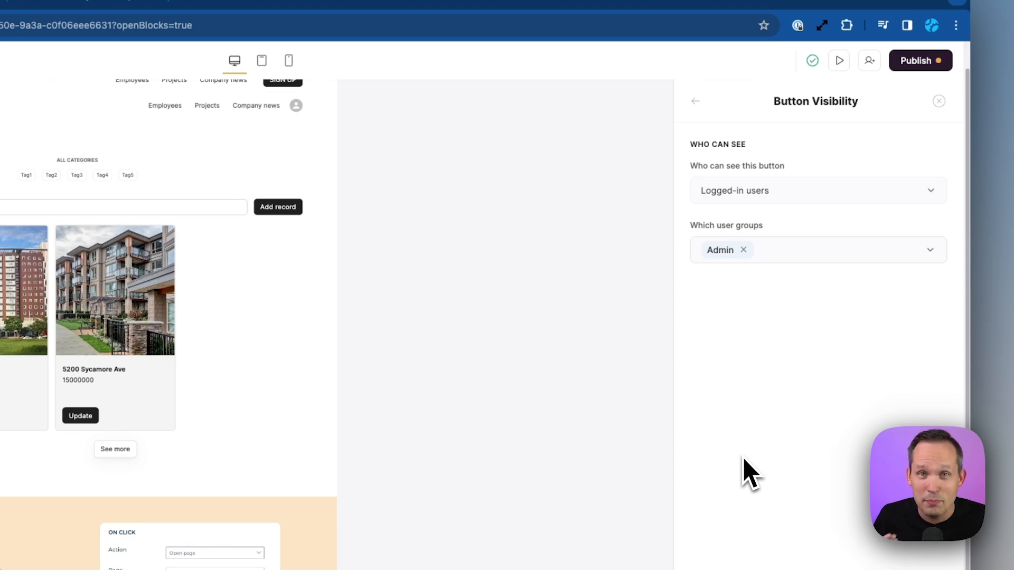
left_click(695, 101)
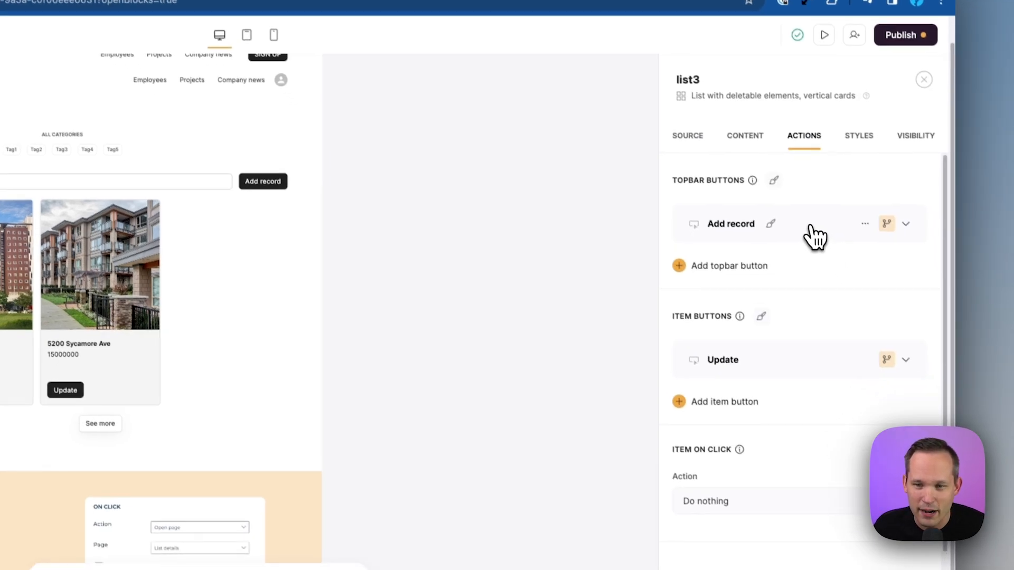
Step: Review the add-record form fields and relabel the button as Add listing
left_click(906, 224)
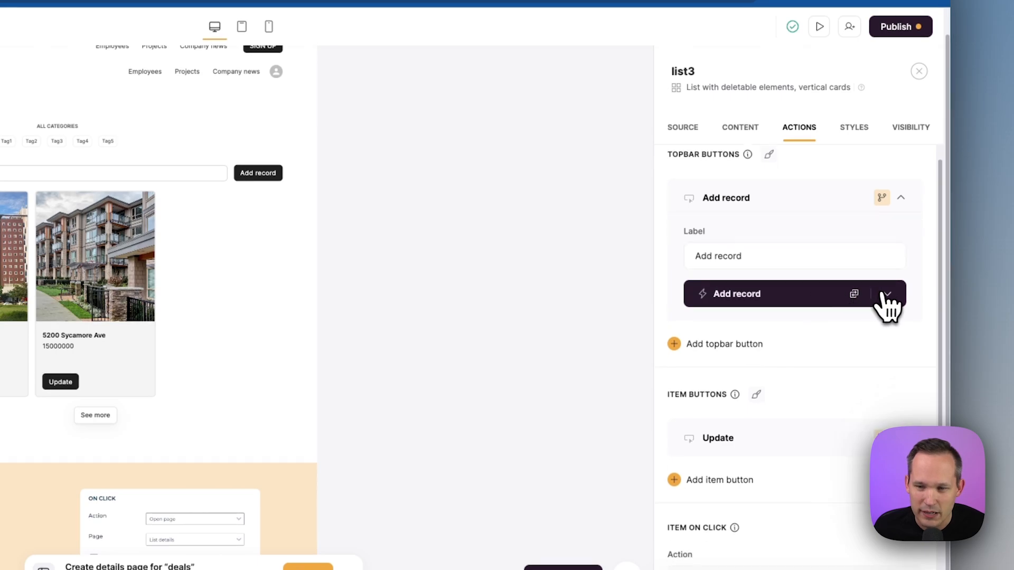
left_click(891, 294)
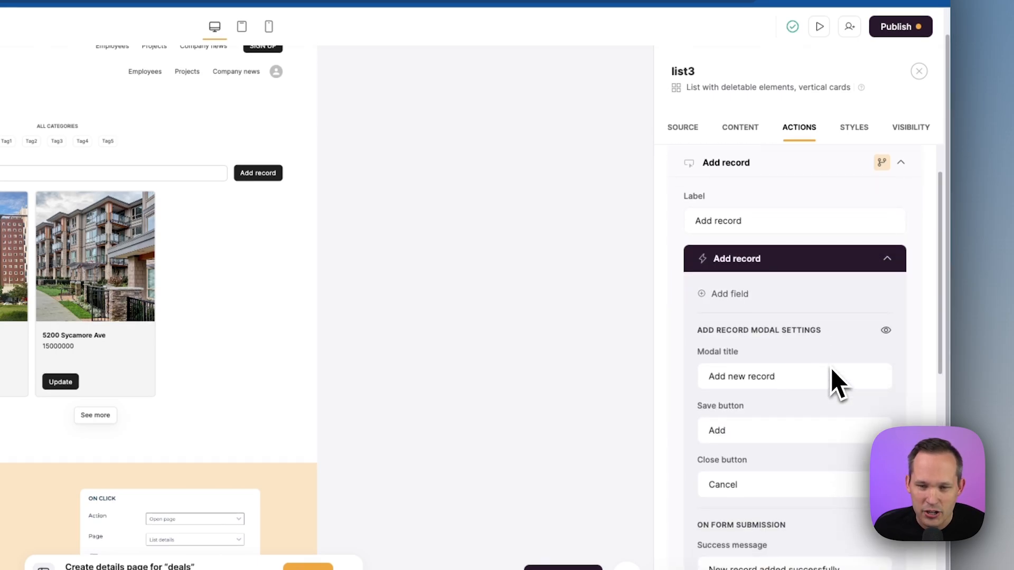
left_click(729, 293)
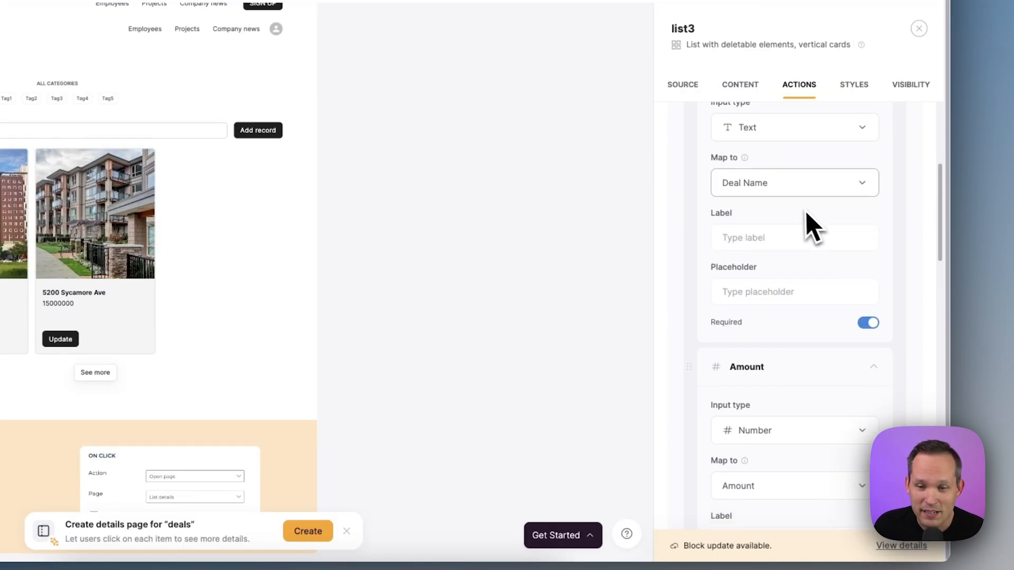
scroll("down", 3)
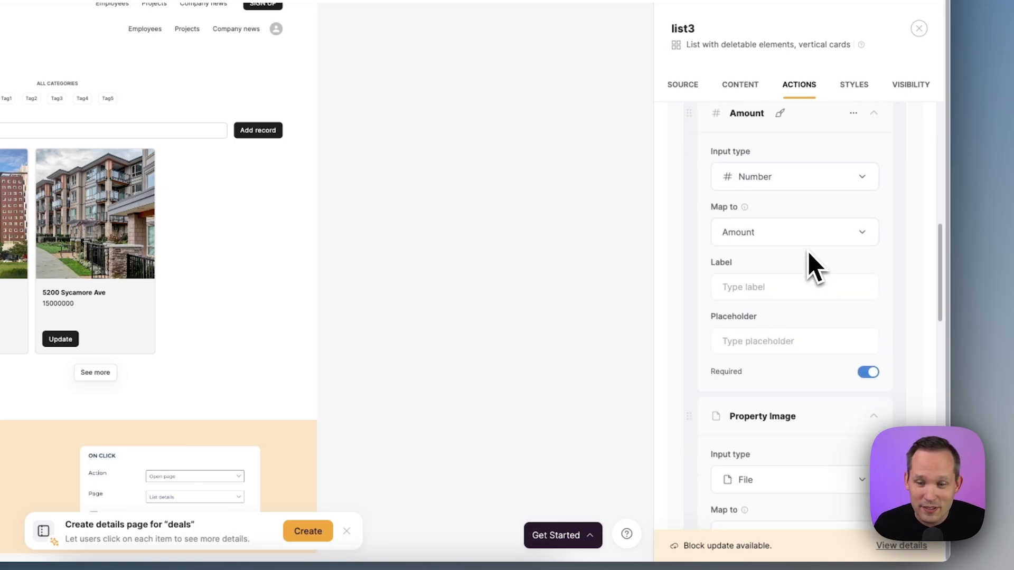
scroll("down", 3)
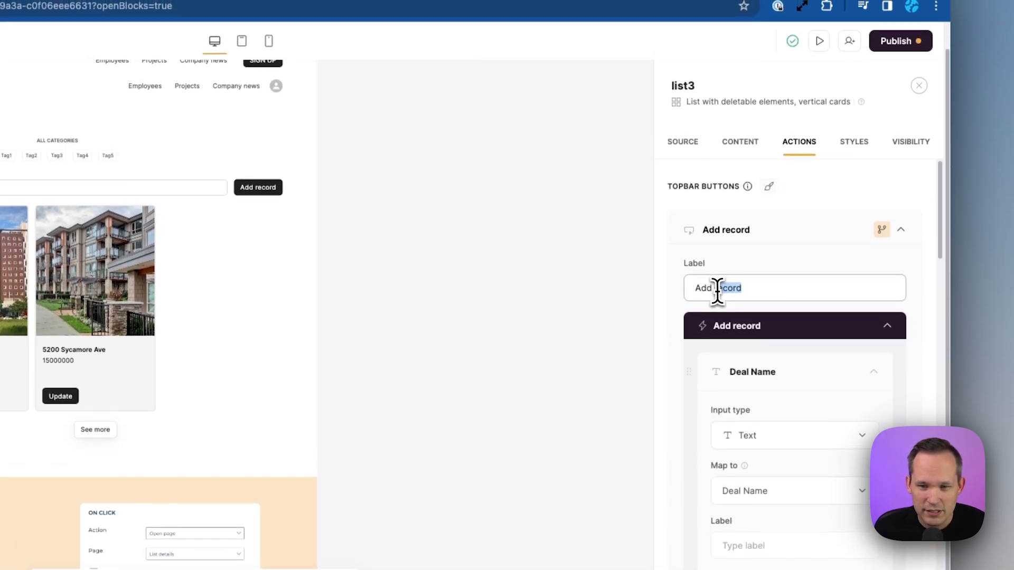
type("Add l")
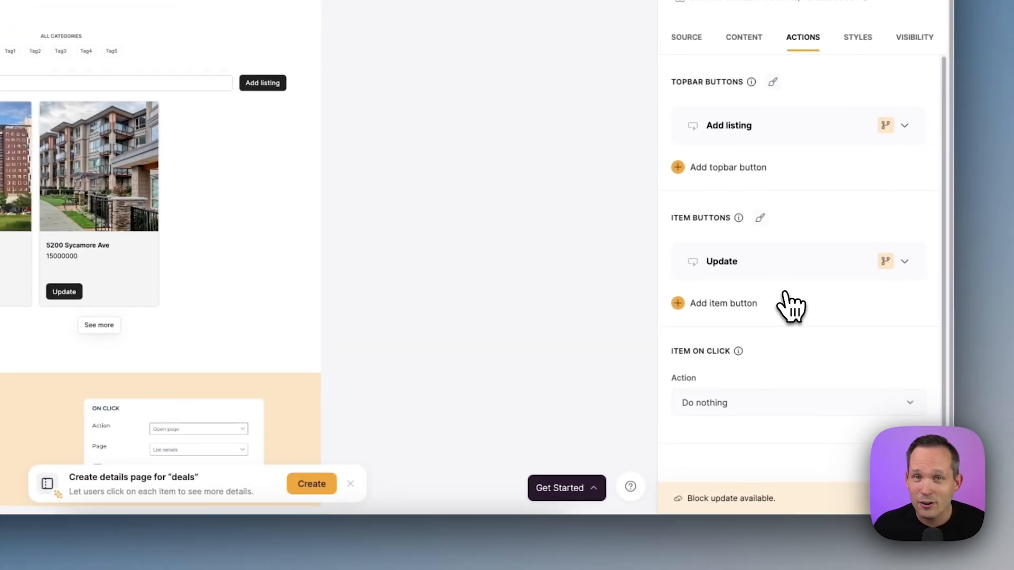
Step: Add an Open item button on list3's cards linked to a new deals details page with the first layout
left_click(723, 303)
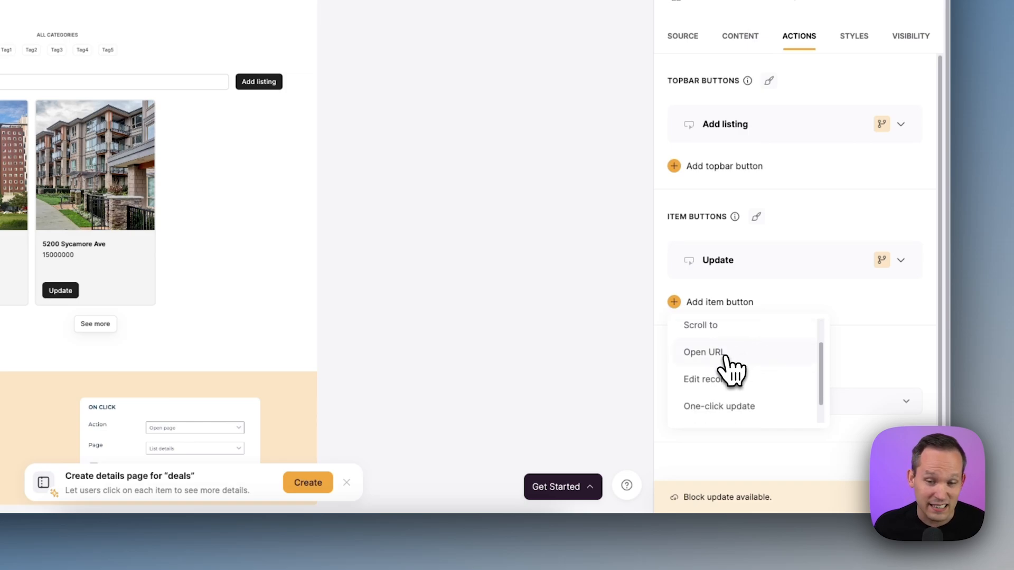
scroll("down", 3)
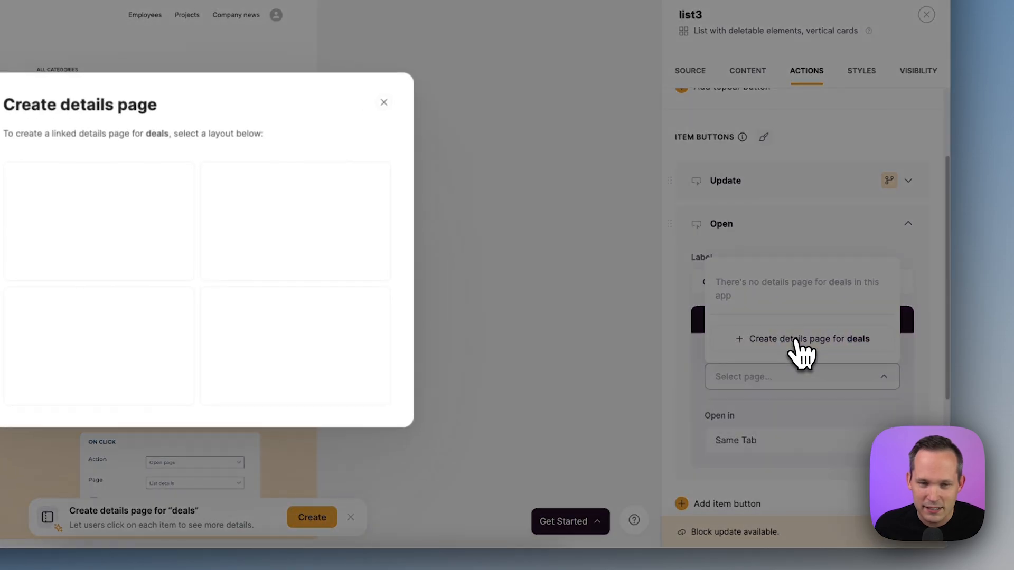
left_click(809, 339)
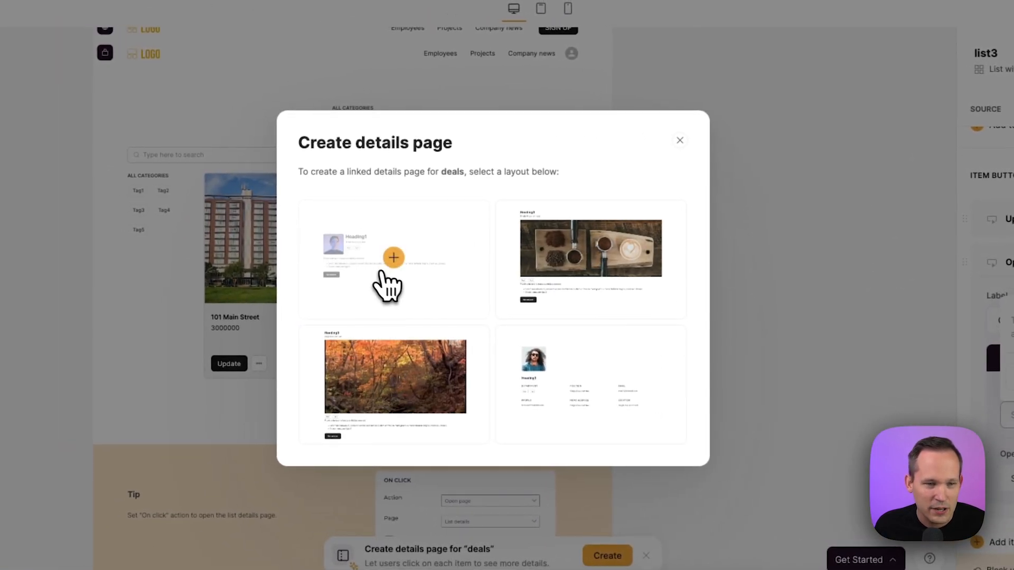
left_click(393, 257)
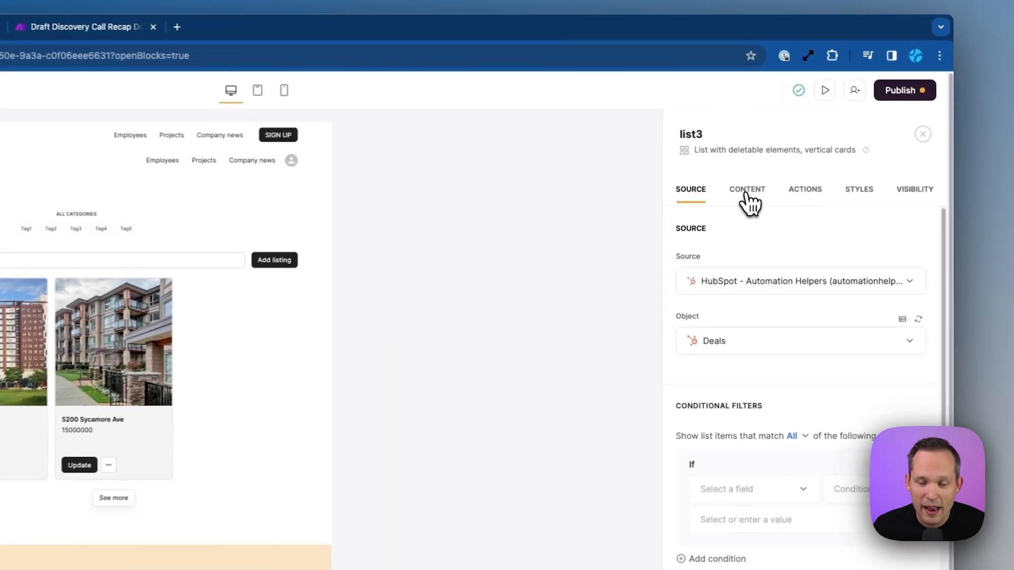
Step: Delete the duplicate ALL CATEGORIES filter and set the remaining filter's Filter by to the deal stage field
left_click(747, 189)
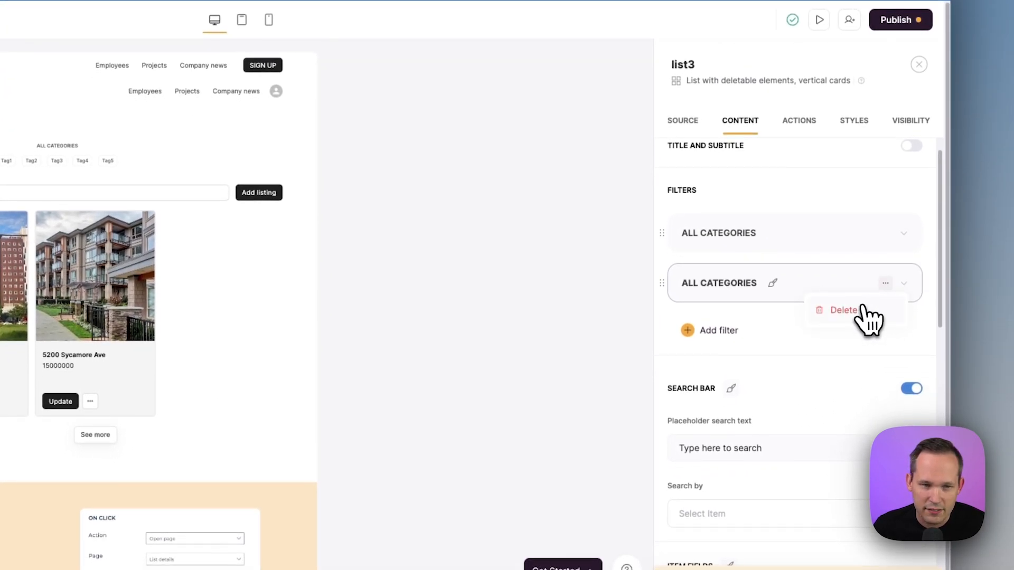
left_click(739, 283)
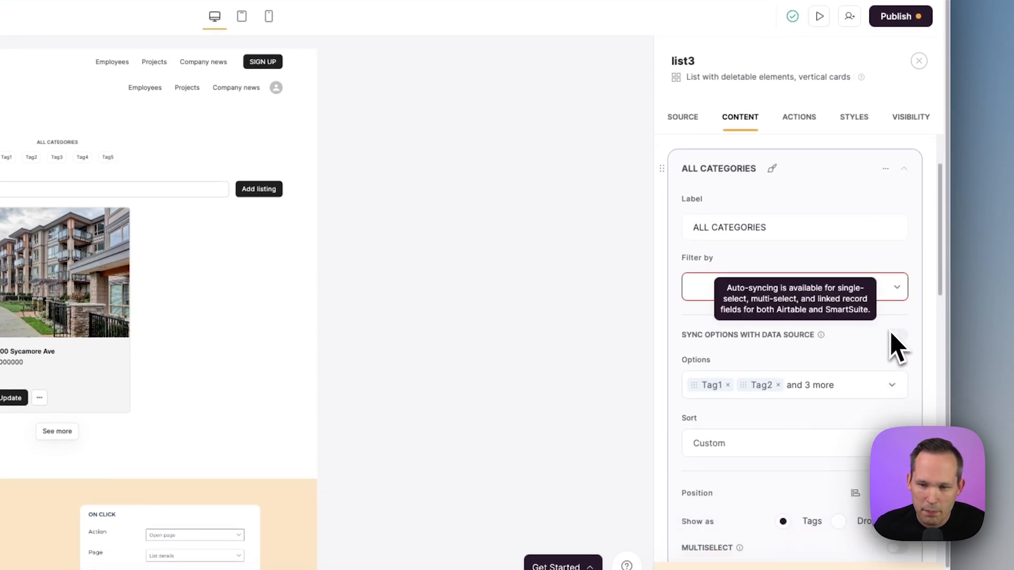
left_click(794, 287)
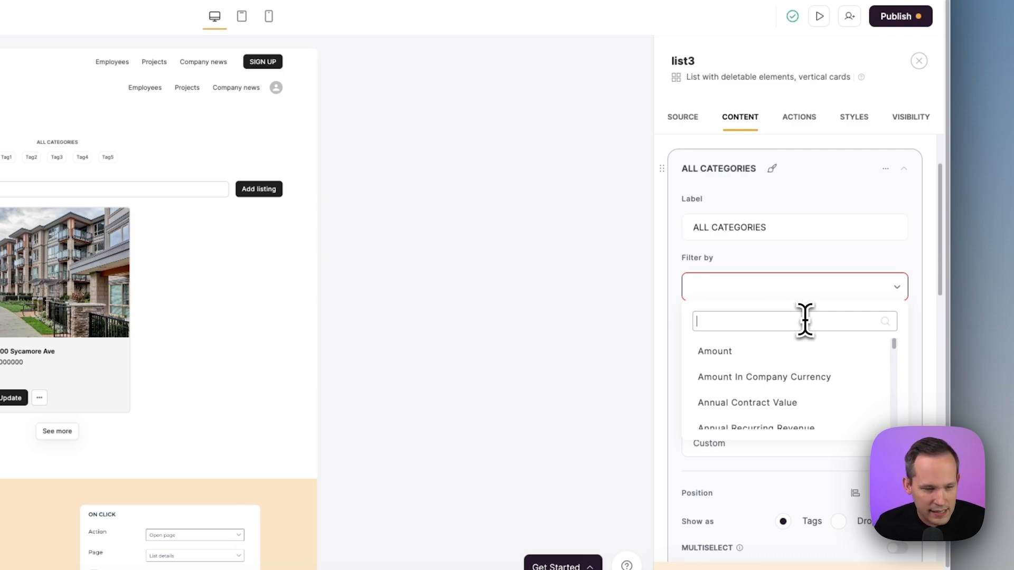
type("deal")
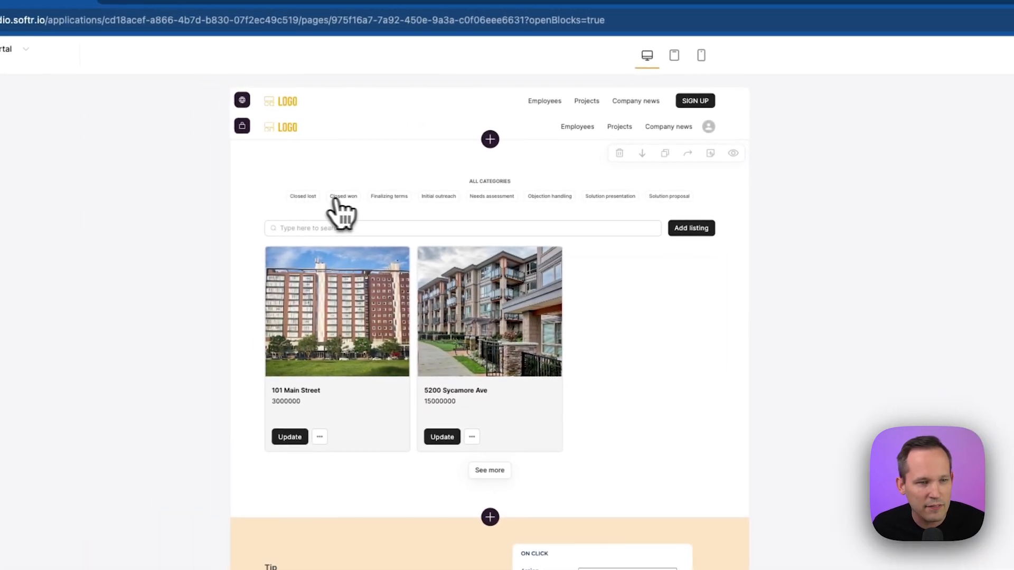
mouse_move(423, 215)
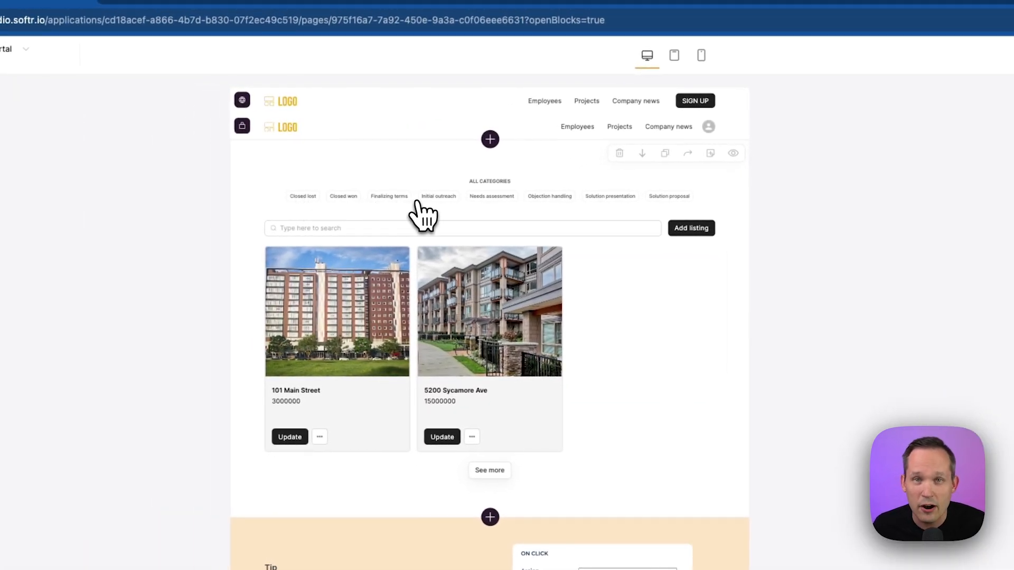
mouse_move(413, 319)
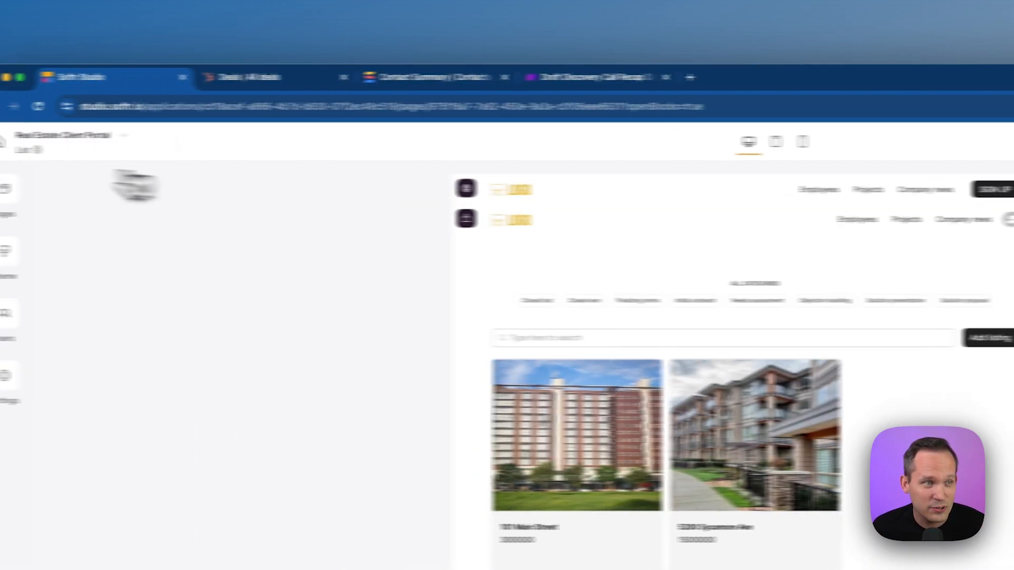
Step: Set the page name to Listings and URL to /listings in General settings, save, then switch to the Home page
left_click(127, 128)
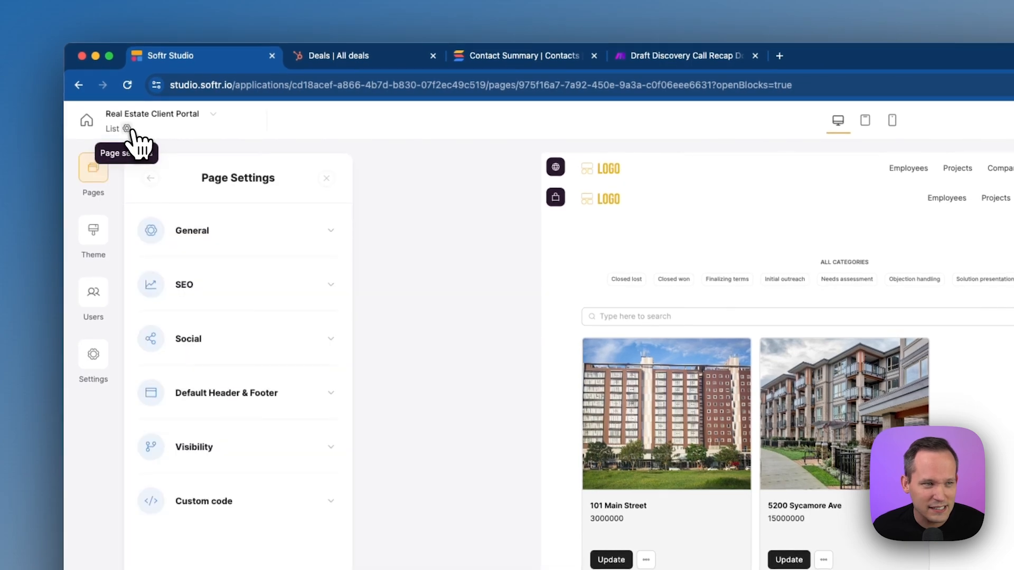
left_click(192, 230)
type("/listings")
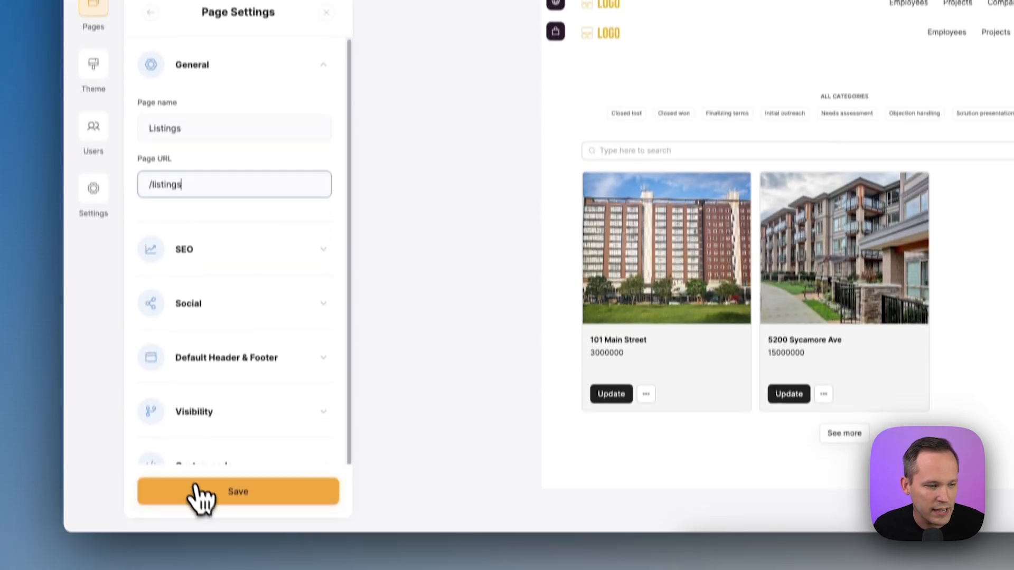
left_click(238, 492)
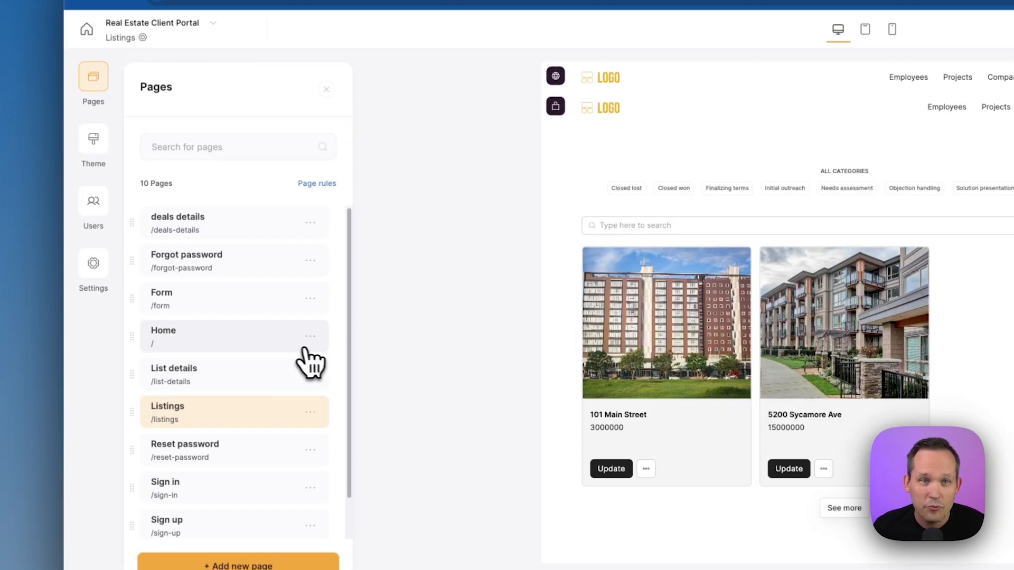
left_click(162, 336)
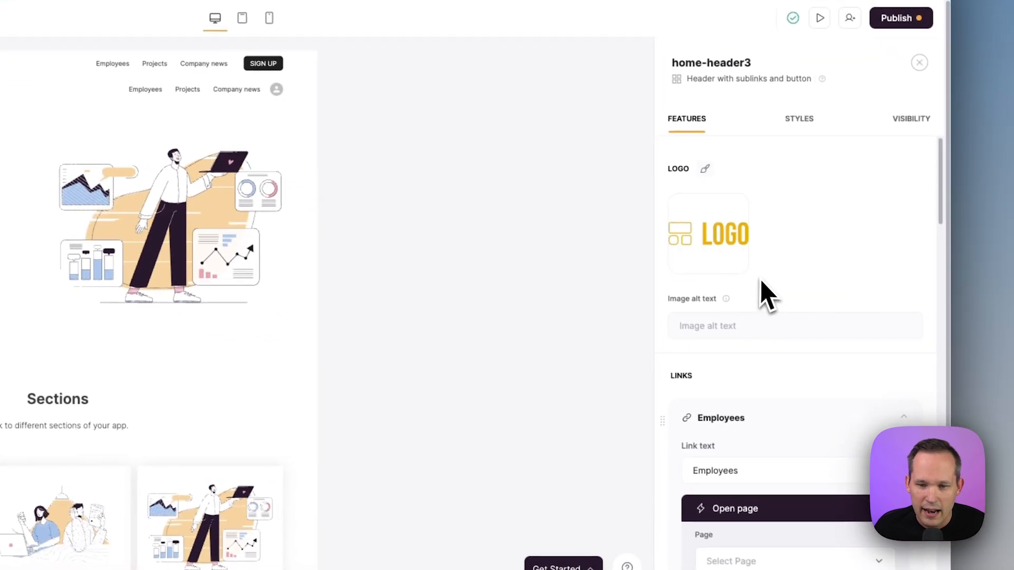
Step: Retitle the Home header's Projects link to Listings and point it at the Listings page
scroll("down", 3)
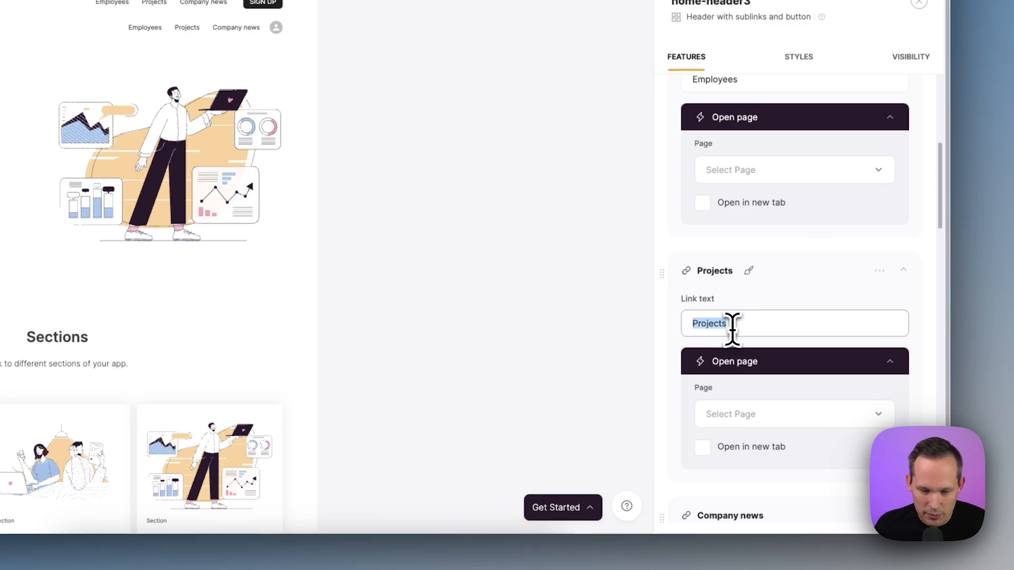
type("Listings")
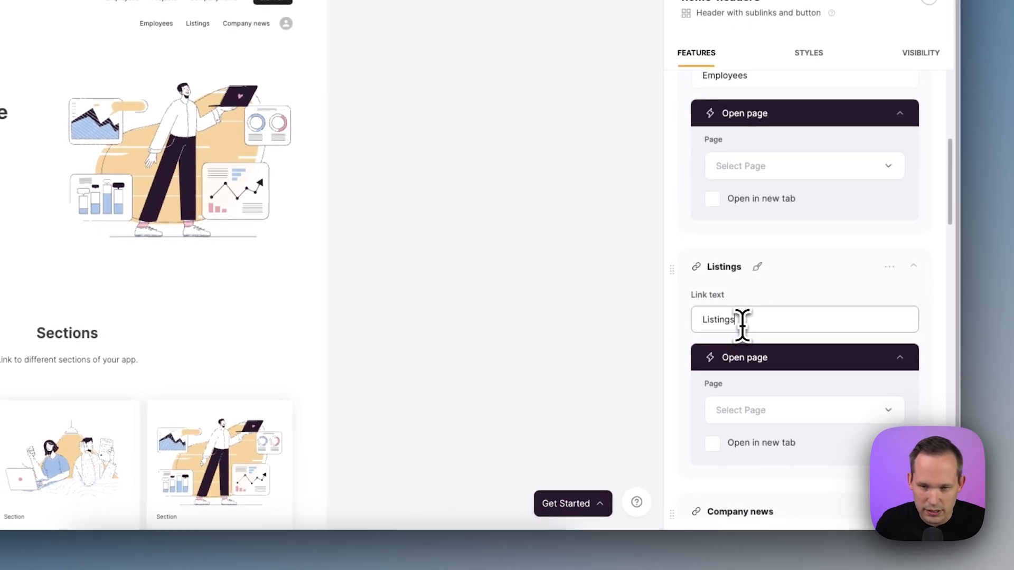
left_click(805, 409)
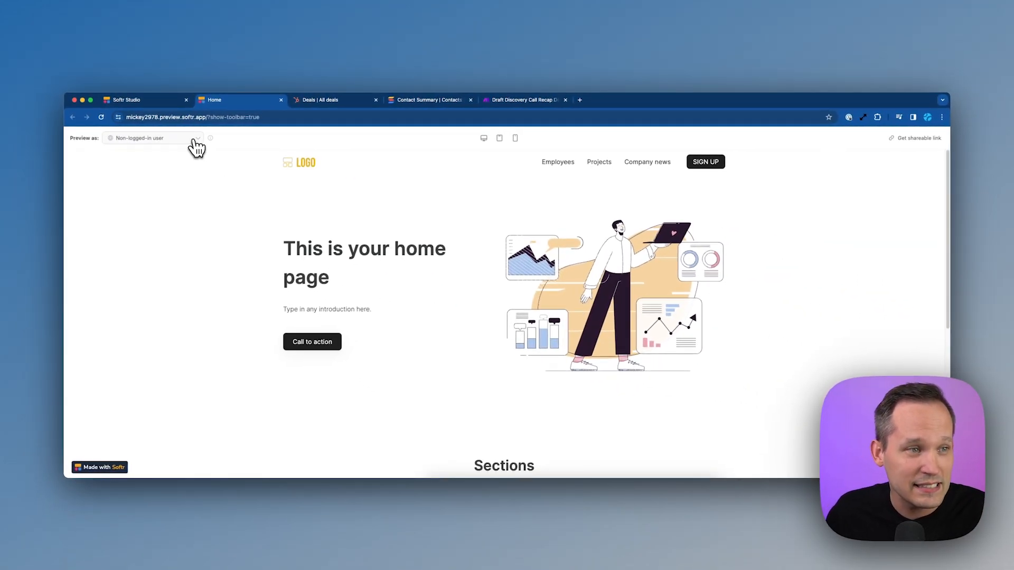
Step: Preview the app as the first registered user and go to the Listings page
left_click(152, 137)
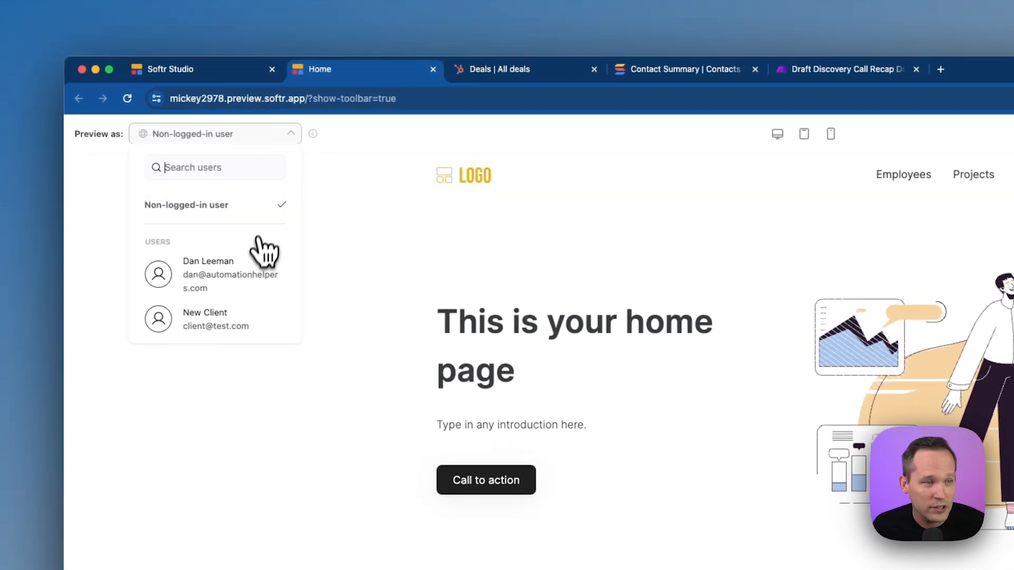
left_click(208, 275)
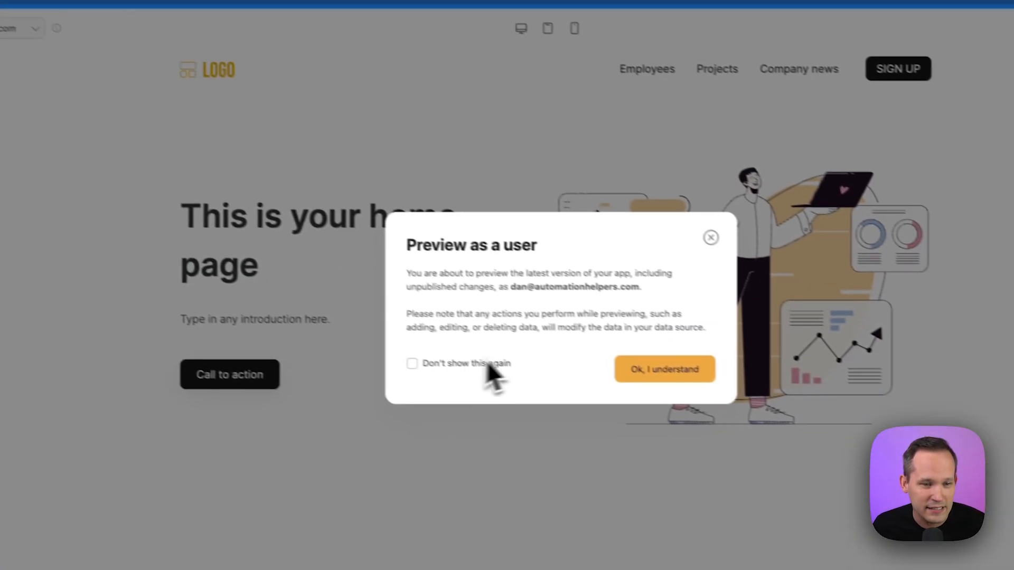
left_click(665, 370)
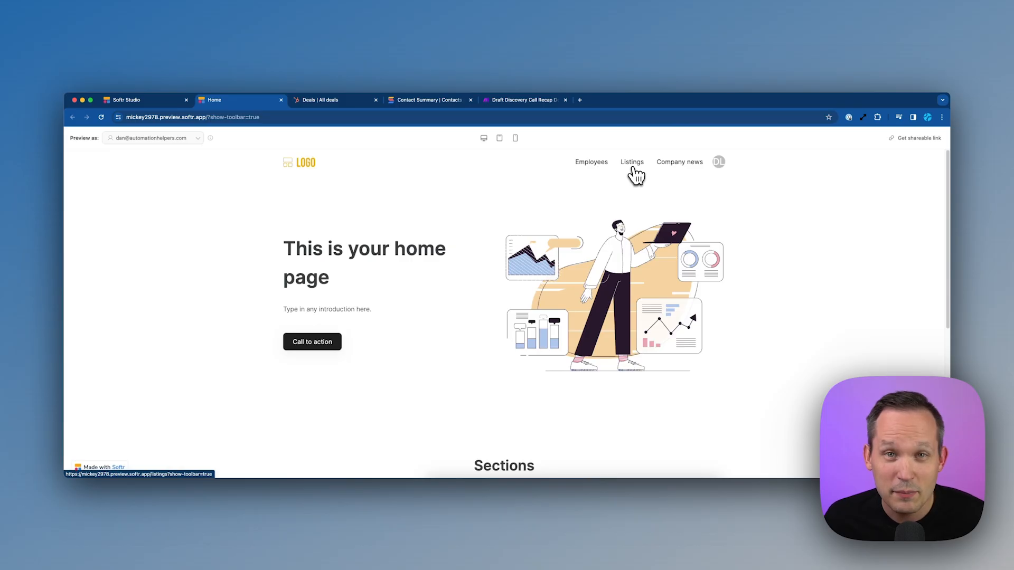
left_click(631, 163)
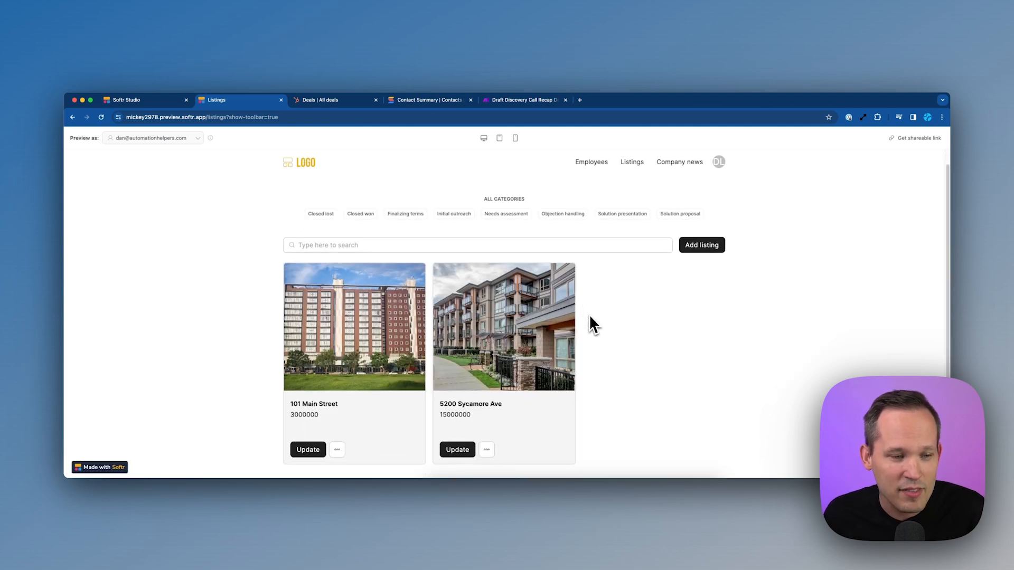
mouse_move(617, 367)
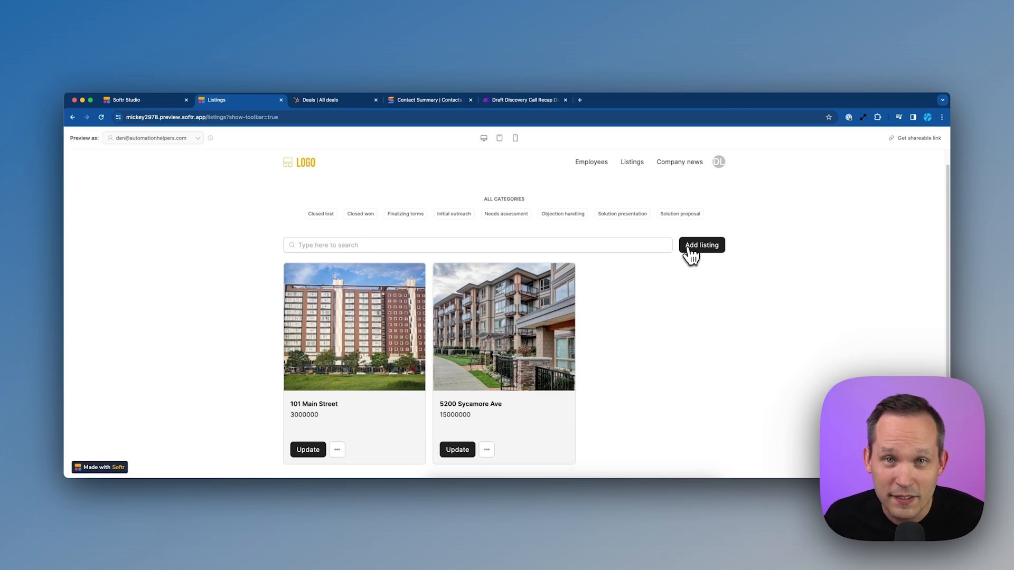
Step: Add a new listing for 222 Broadway priced 17000000 with an image and submit it
left_click(701, 245)
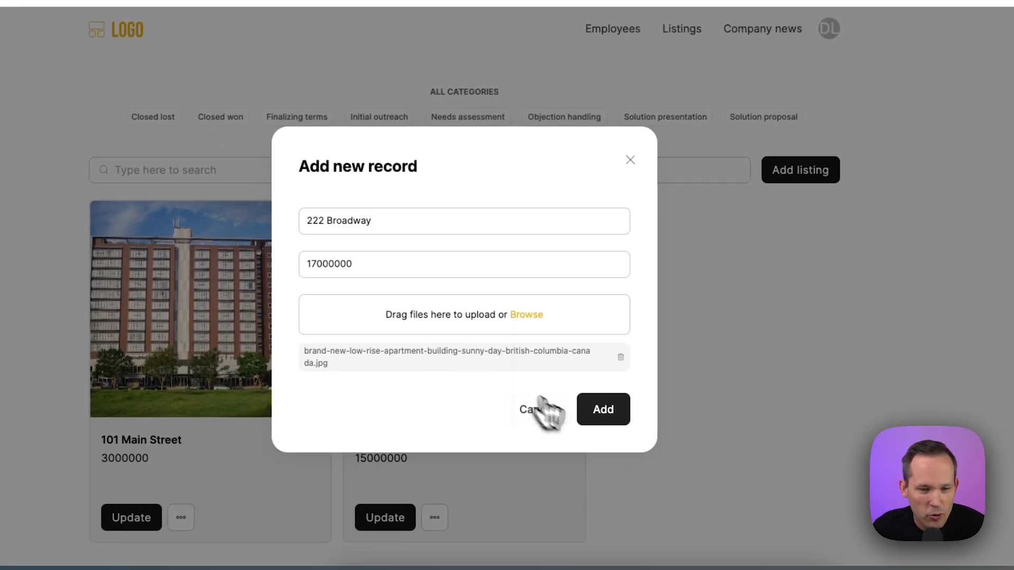
left_click(603, 409)
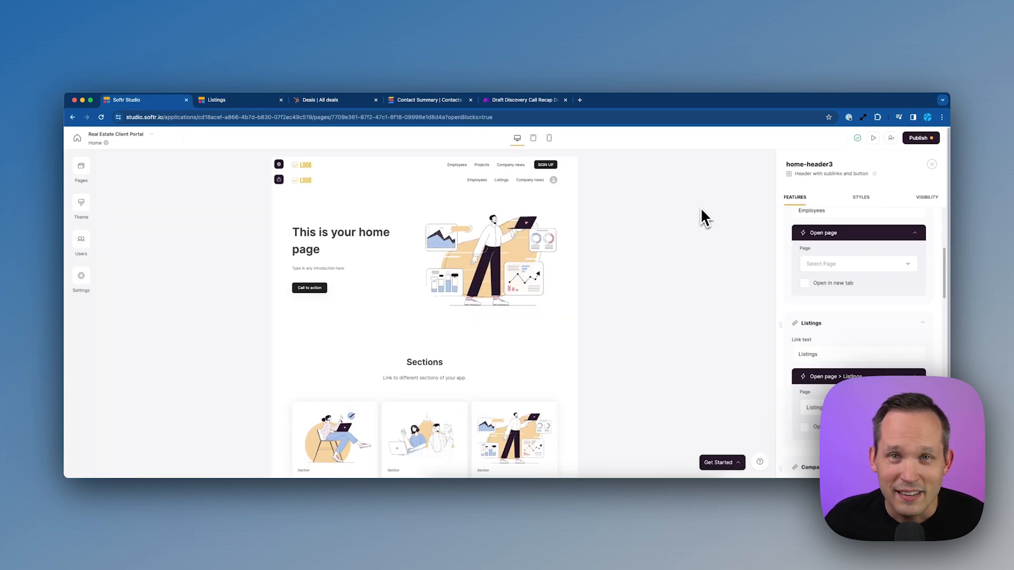
Step: Publish the Real Estate Client Portal live at mickey2978.softr.app
left_click(921, 137)
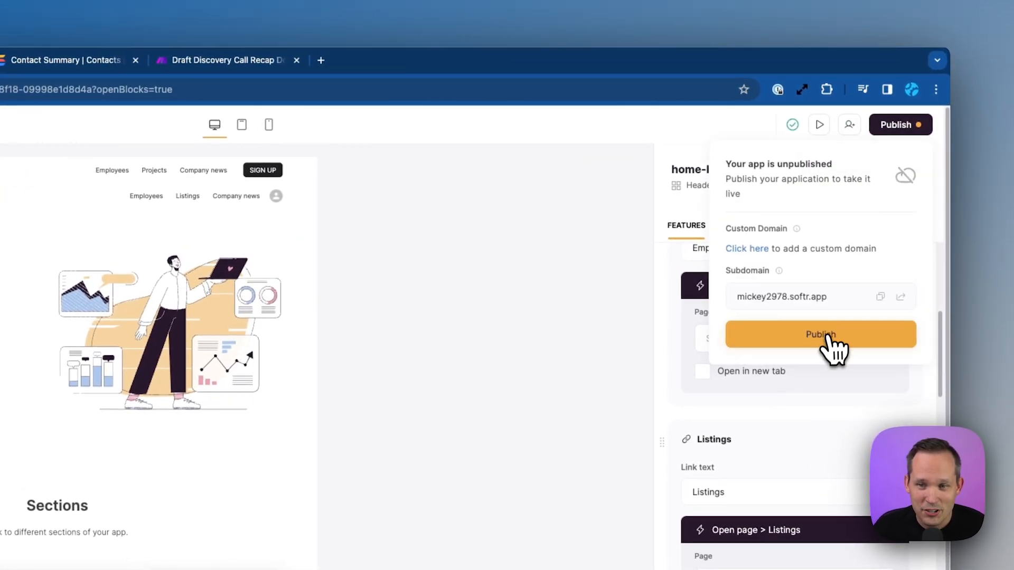
left_click(821, 335)
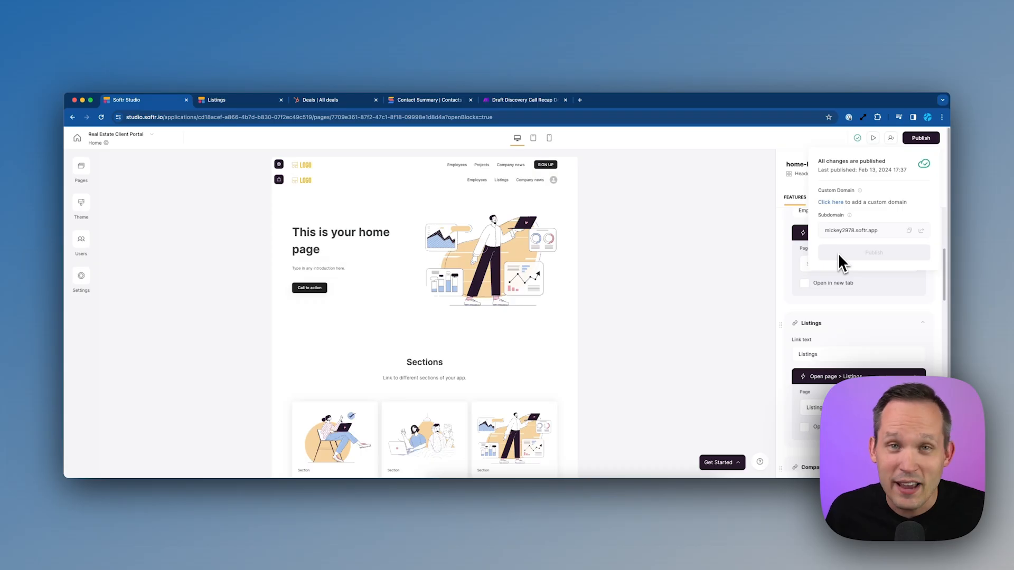